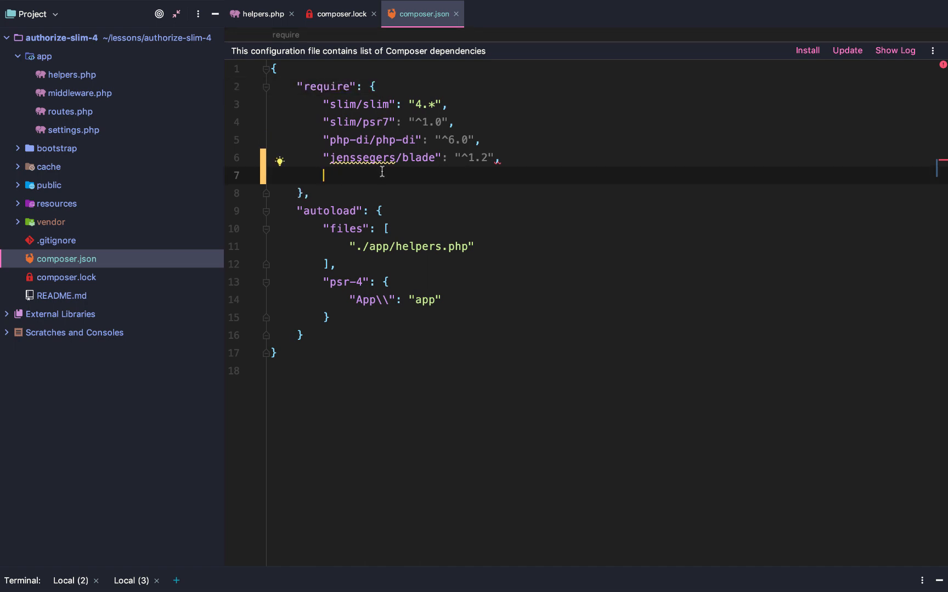
Step: Add the "php": "^7.4" requirement and tidy the ext-json line and php version value
text("php": "^7.4",)
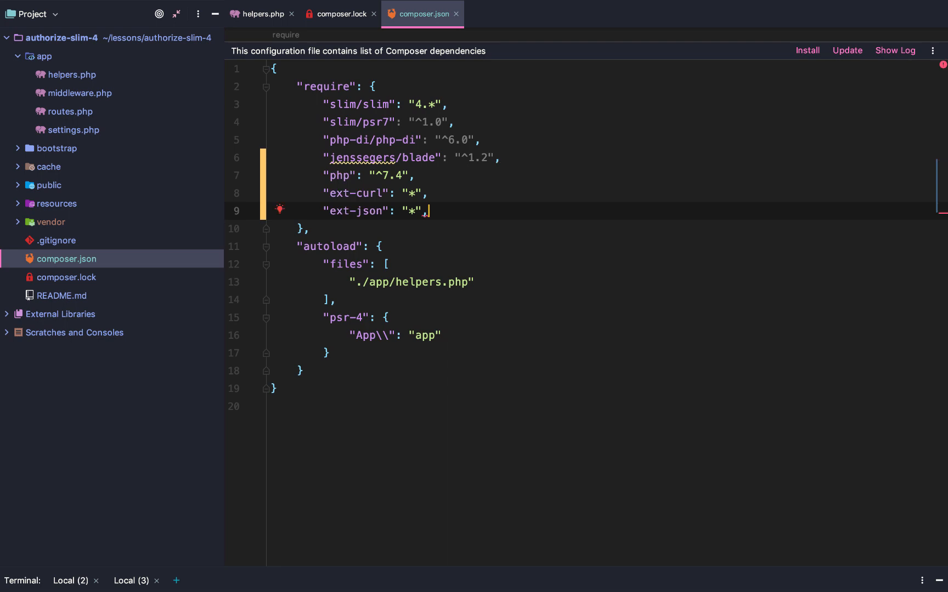
key(BackSpace)
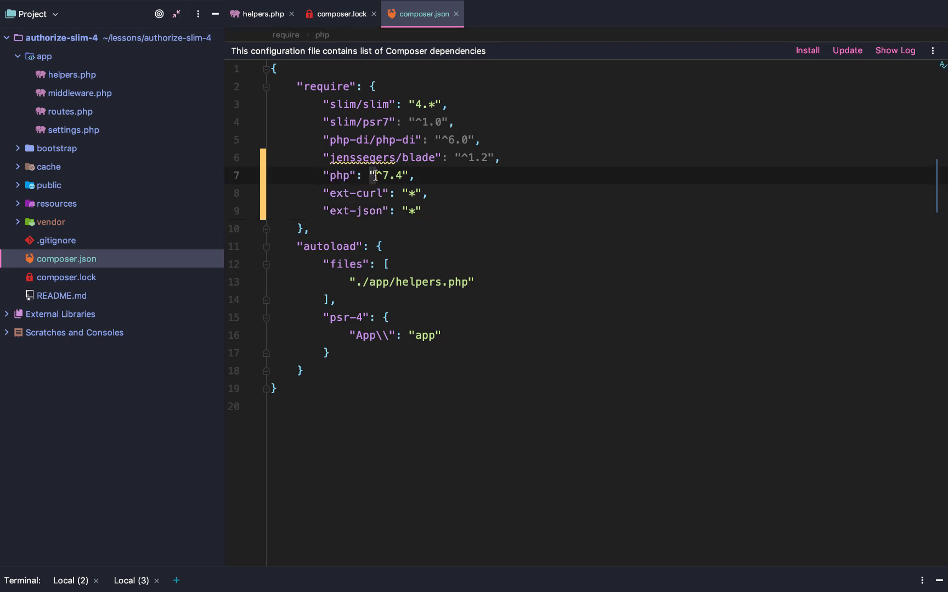
click(413, 175)
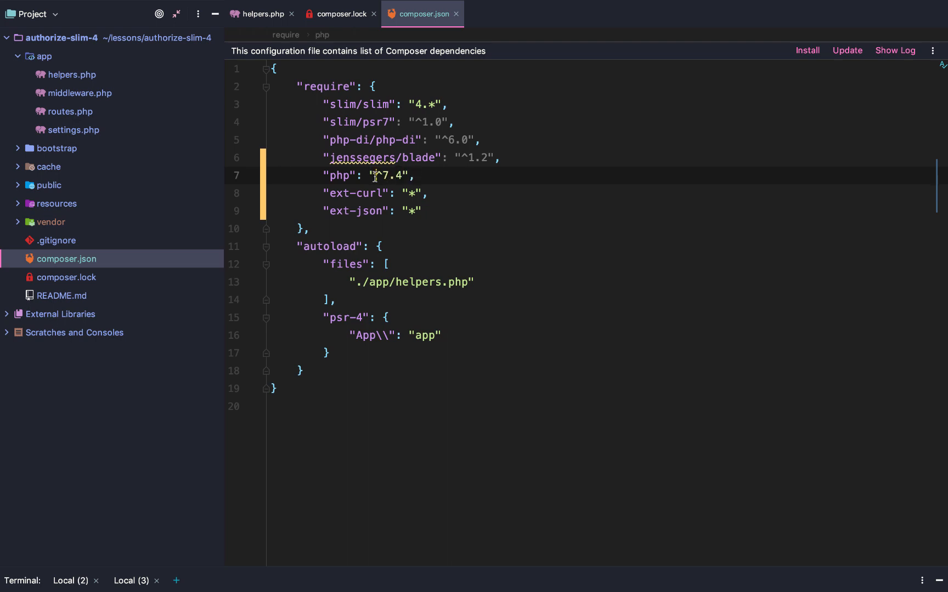
text(f)
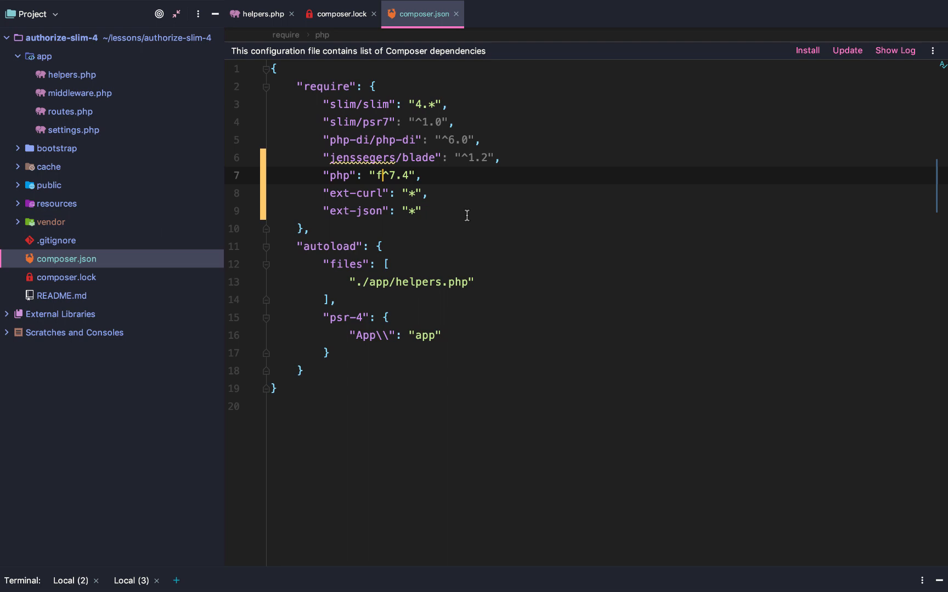
key(Backspace)
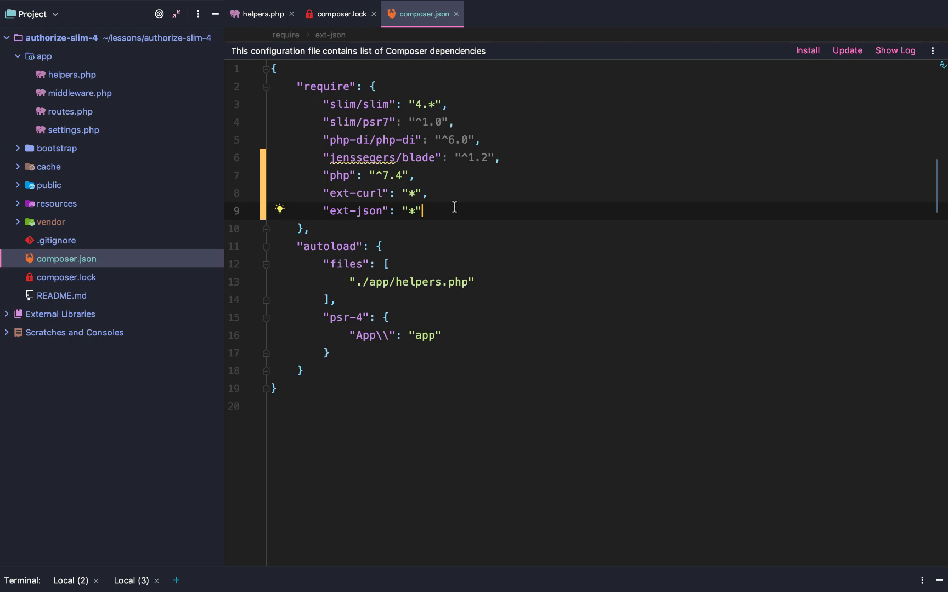
Step: Add "php-di/slim-bridge": "^3.0" as a new require entry
text(,)
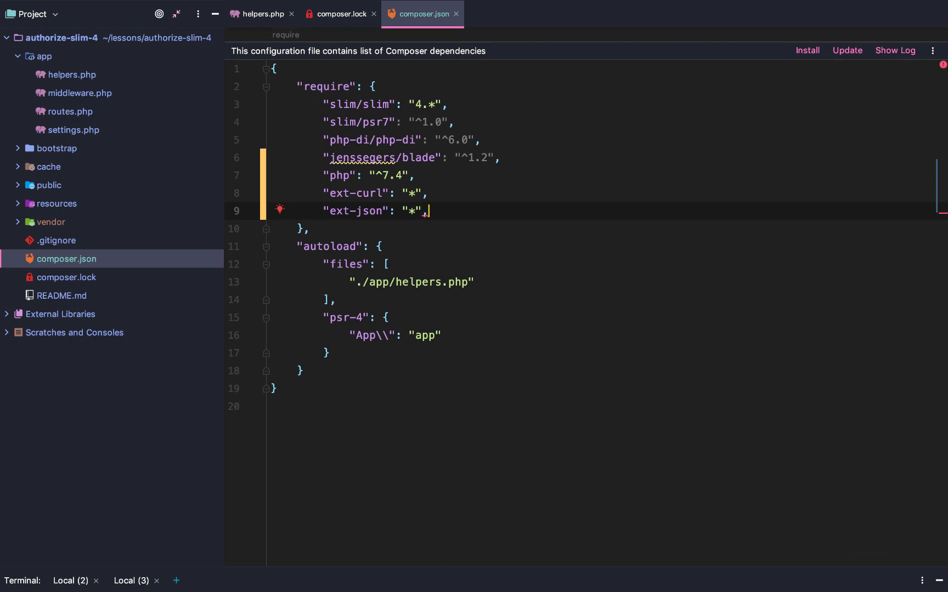
key(Enter)
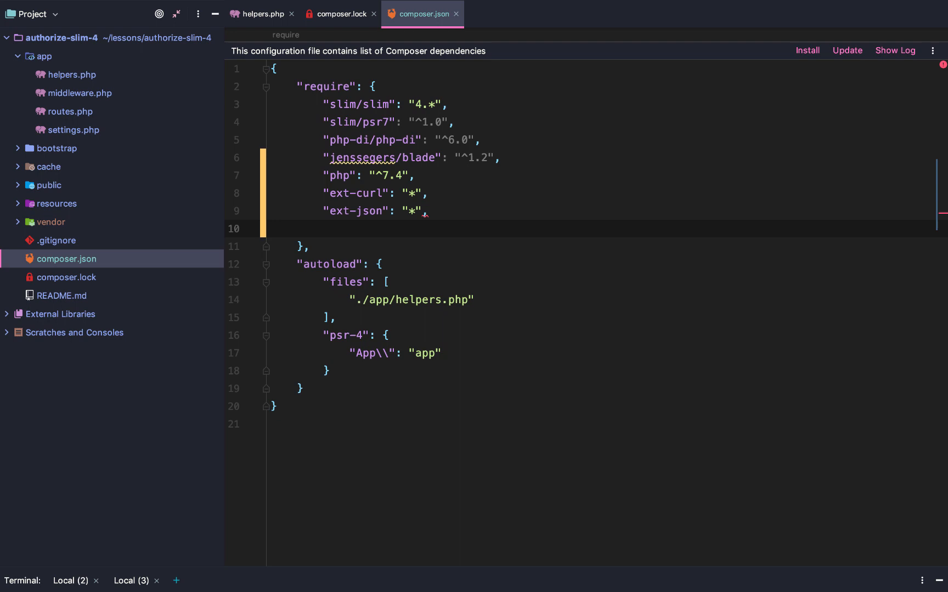
click(324, 228)
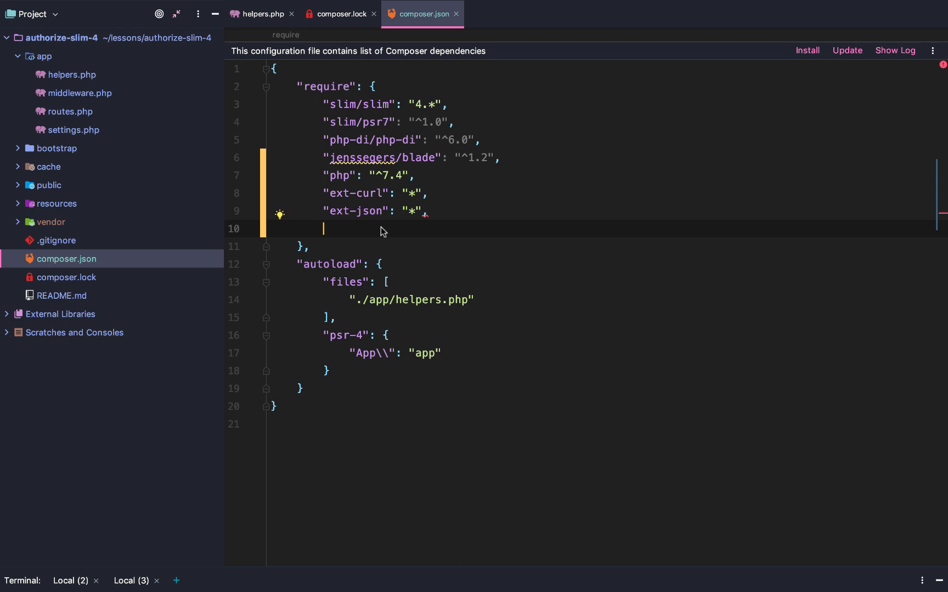
text("php-di/slim-bridge": "^3.0")
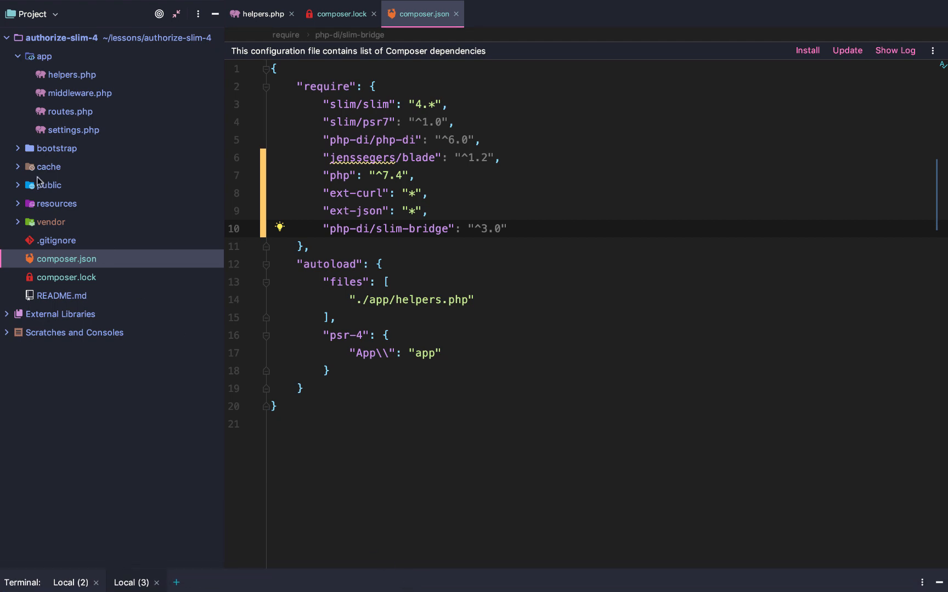
Step: In bootstrap/index.php import DI\Bridge\Slim\Bridge as SlimAppFactory and comment out Slim's AppFactory import
click(59, 148)
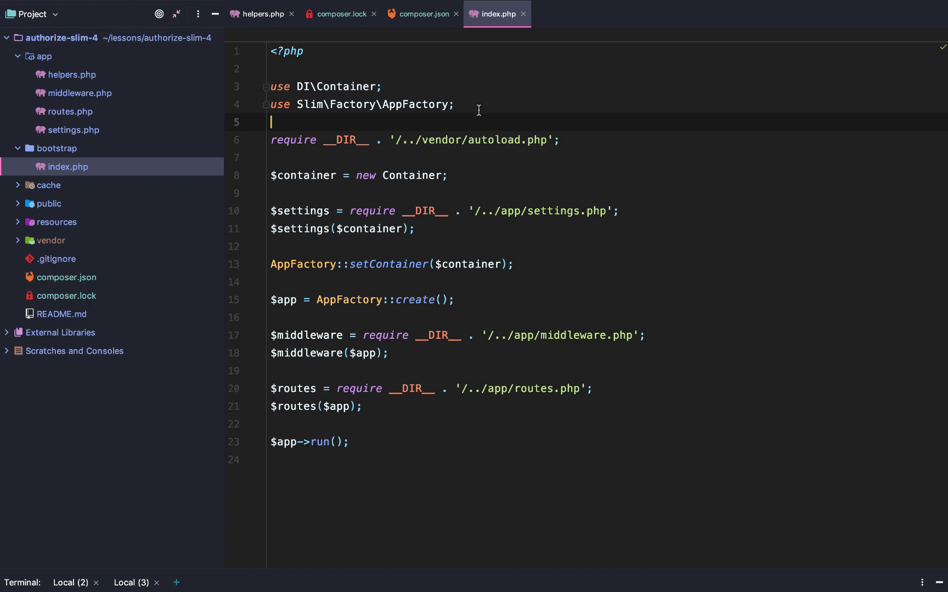
text(use DI\)
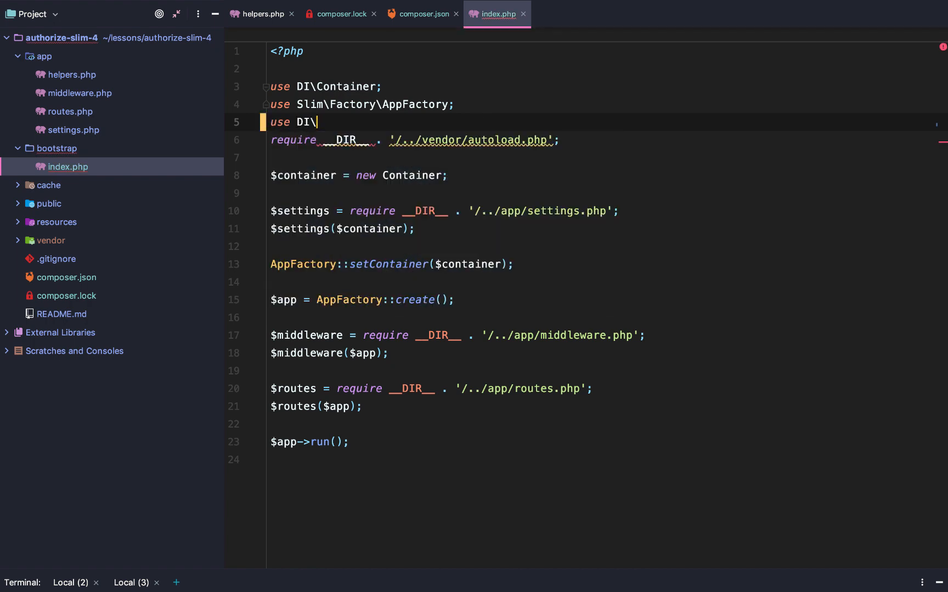
text(Bridge\Sli)
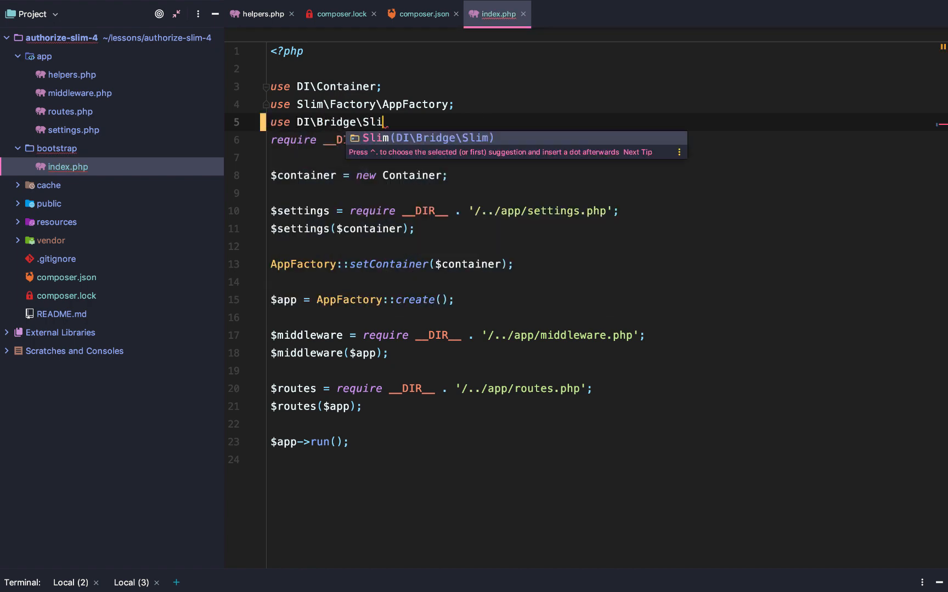
text(m\Bridge as SlimAppFactory;)
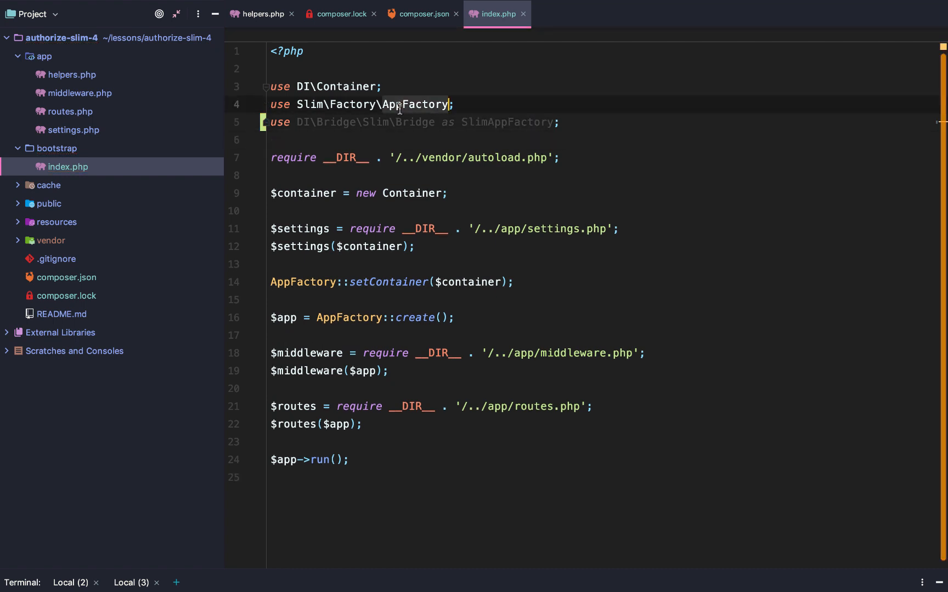
key(cmd+/)
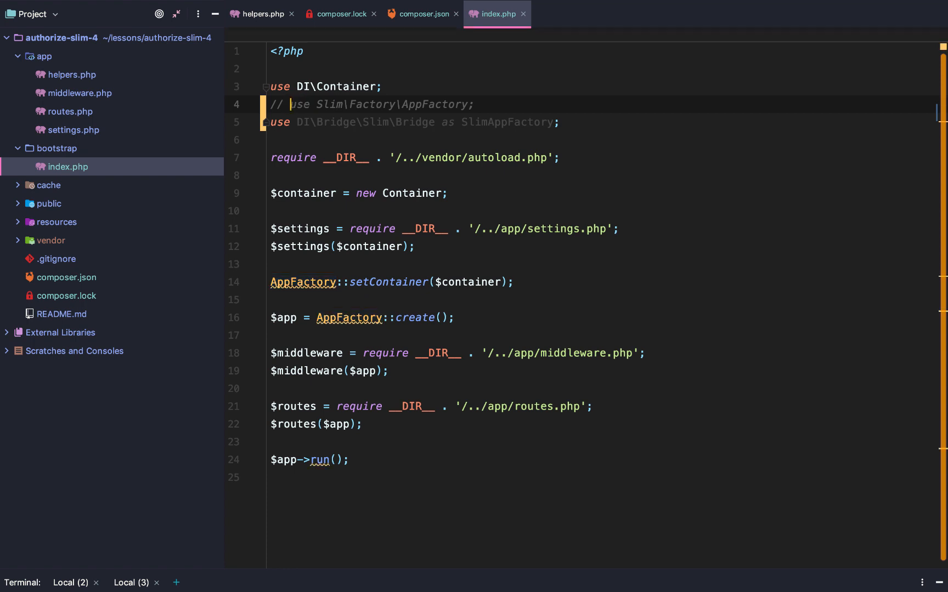
Step: Build $app with SlimAppFactory::create($container) instead of AppFactory
double_click(329, 104)
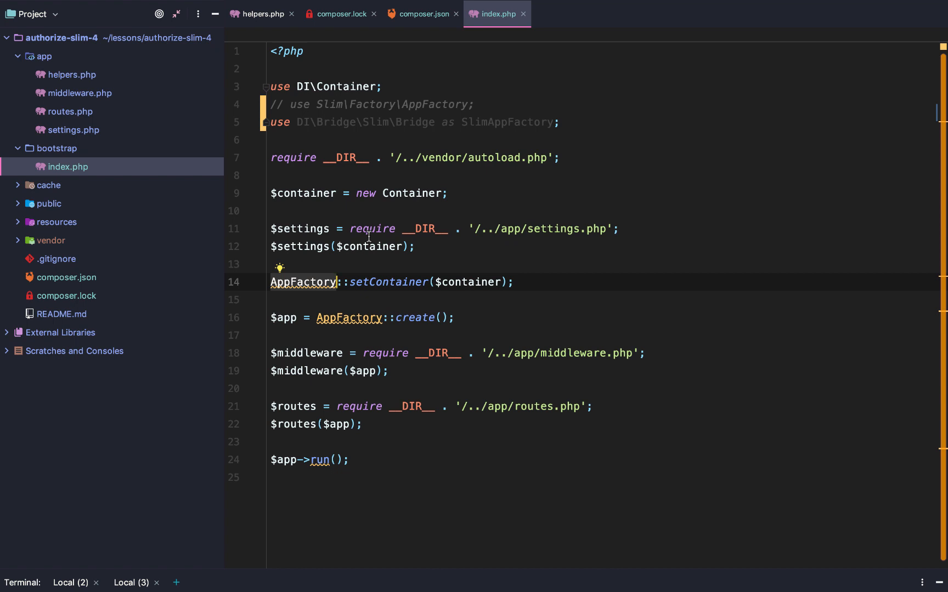
text(Sli)
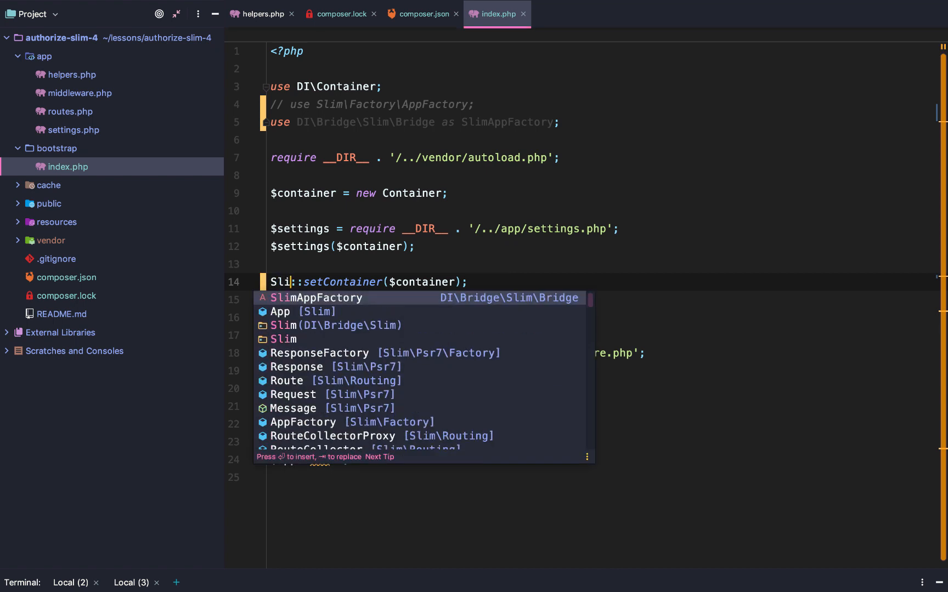
text(mAppFacto)
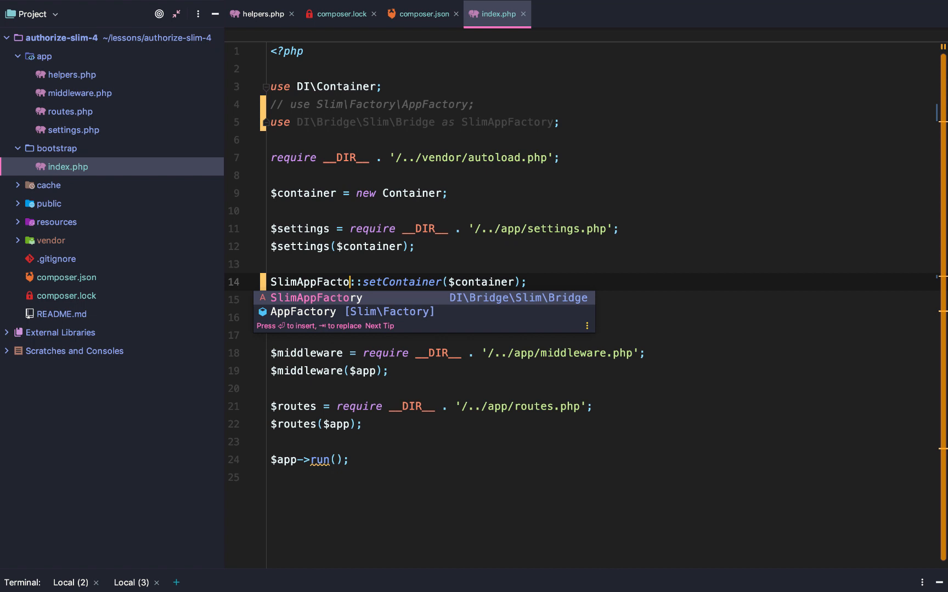
text(ry::create)
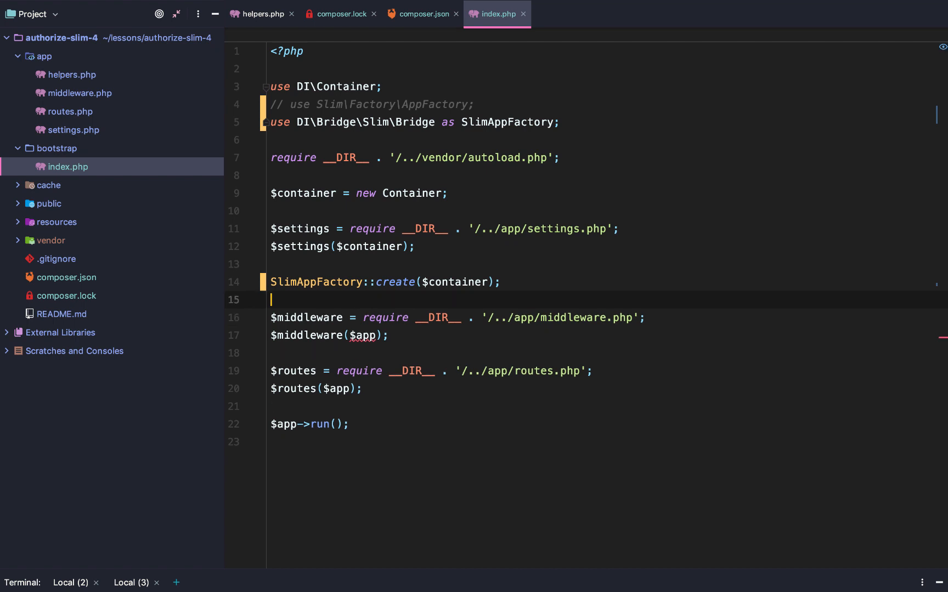
text($app =)
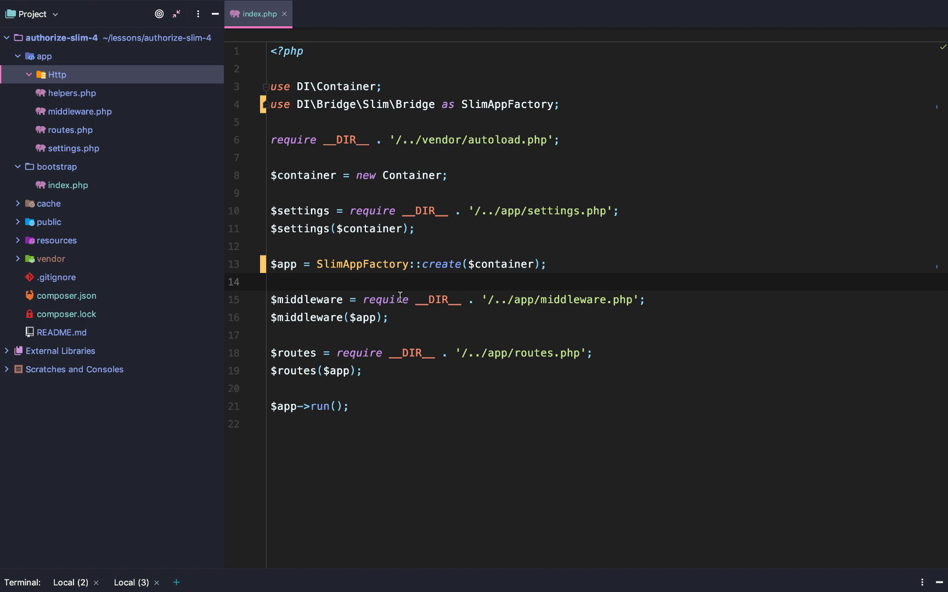
mouse_move(399, 298)
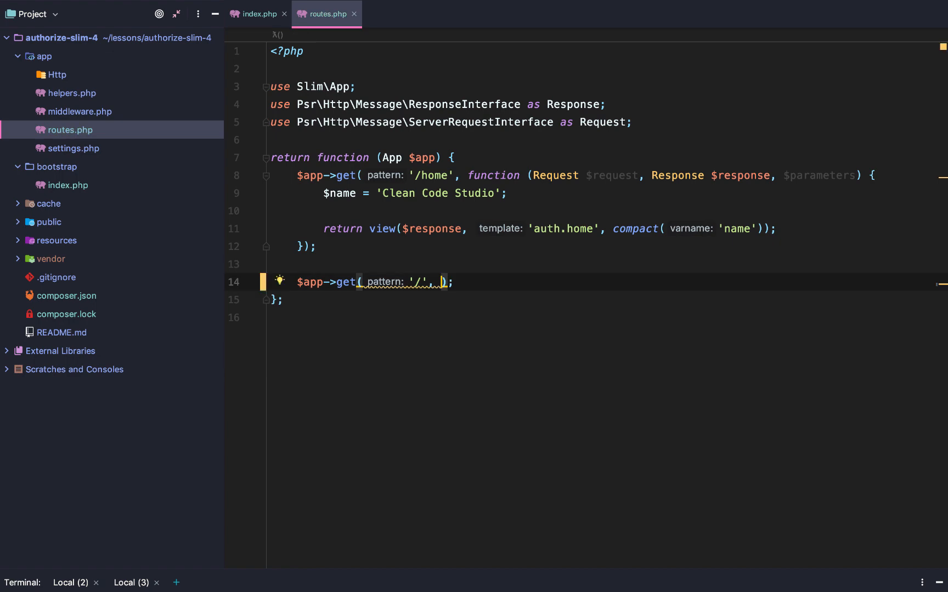
Step: Add the '/' route pointing to [WelcomeController::class, 'index'] in routes.php
text(Col])
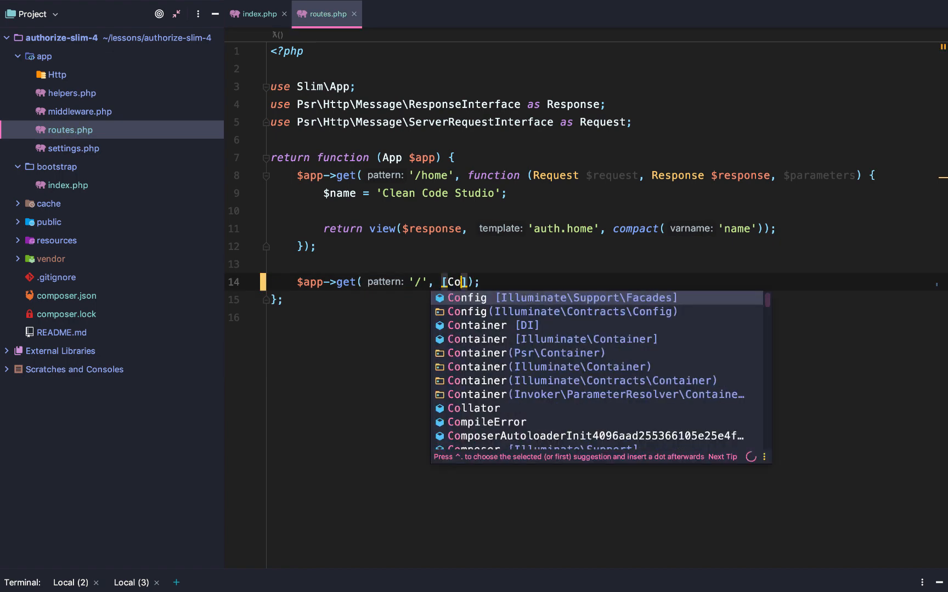
text(Controller::class, 'inde'])
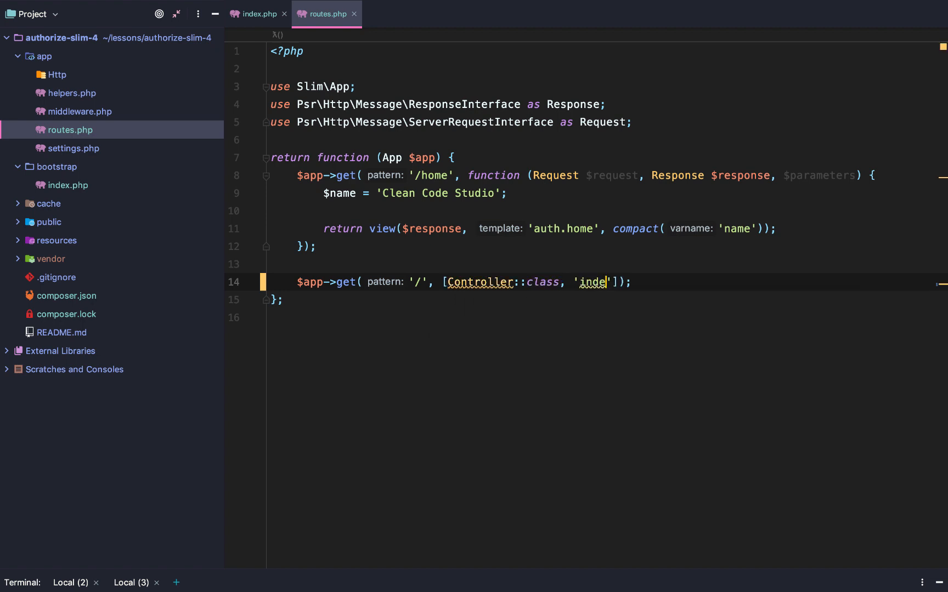
text(x)
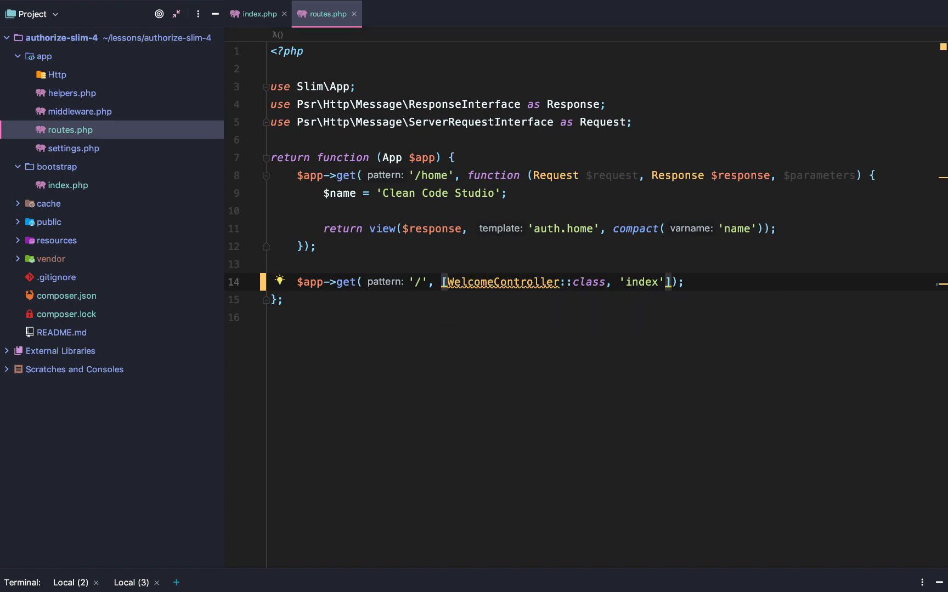
double_click(642, 281)
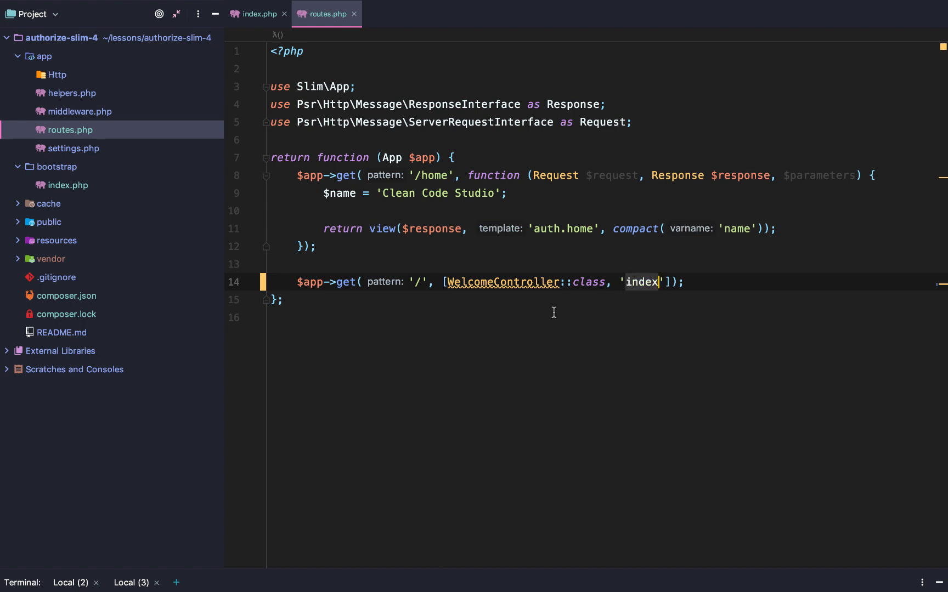
Step: Create a new PHP class WelcomeController in the app/Http/Controllers folder
right_click(56, 74)
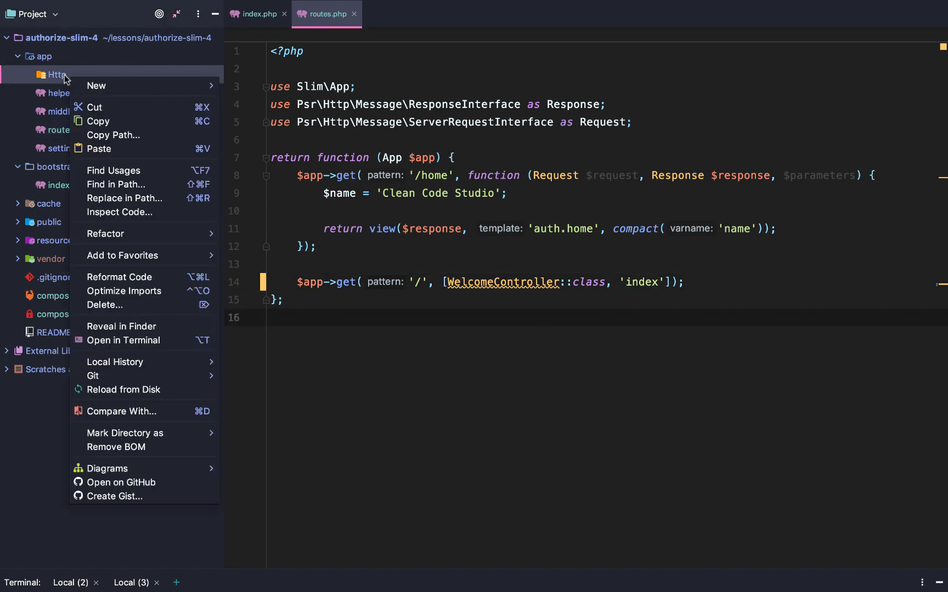
key(Escape)
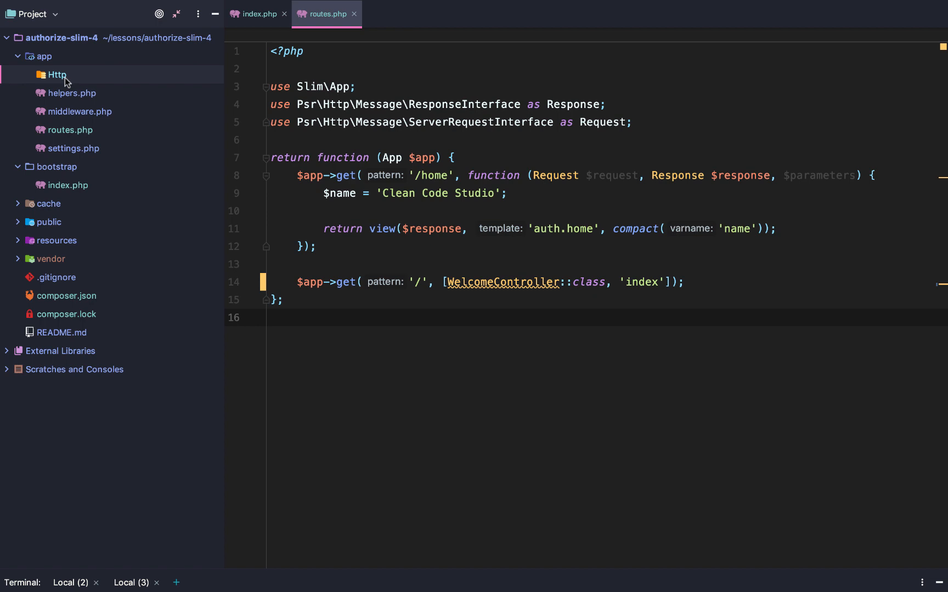
right_click(56, 74)
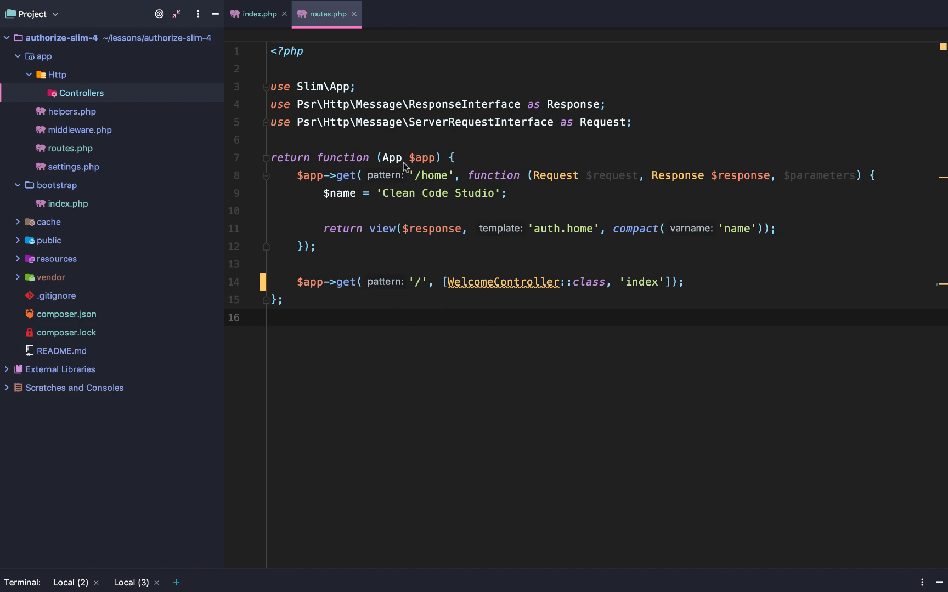
right_click(82, 92)
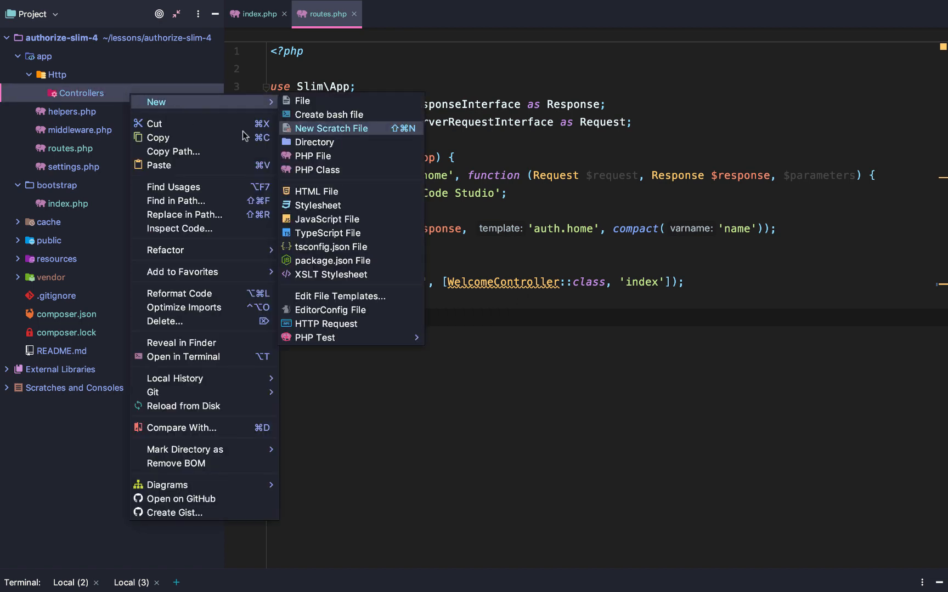
click(317, 170)
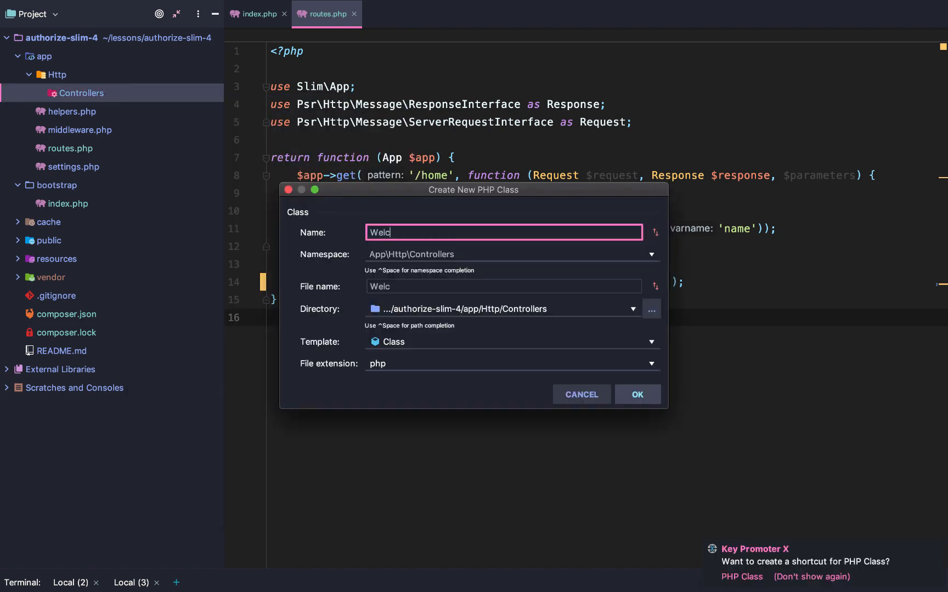
click(636, 394)
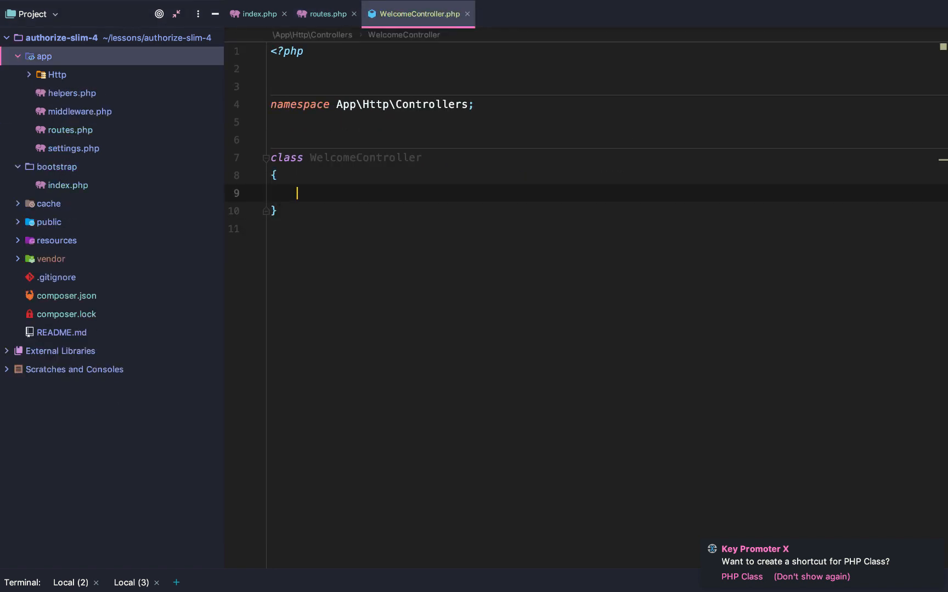
Step: Write an index(Request, Response) method and copy the PSR use statements from routes.php
text(public function (Request $request, Response $response, $parameters) {)
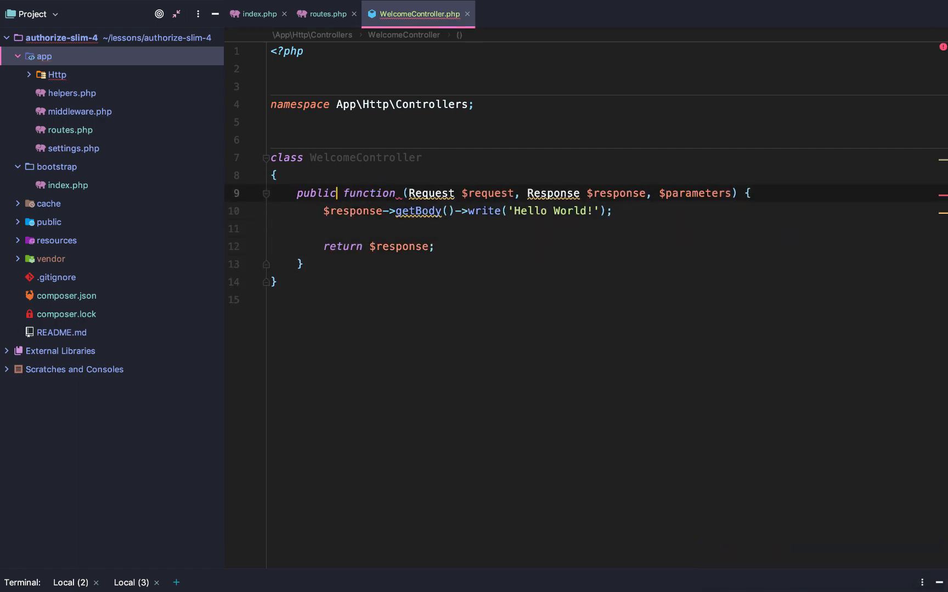
text(index)
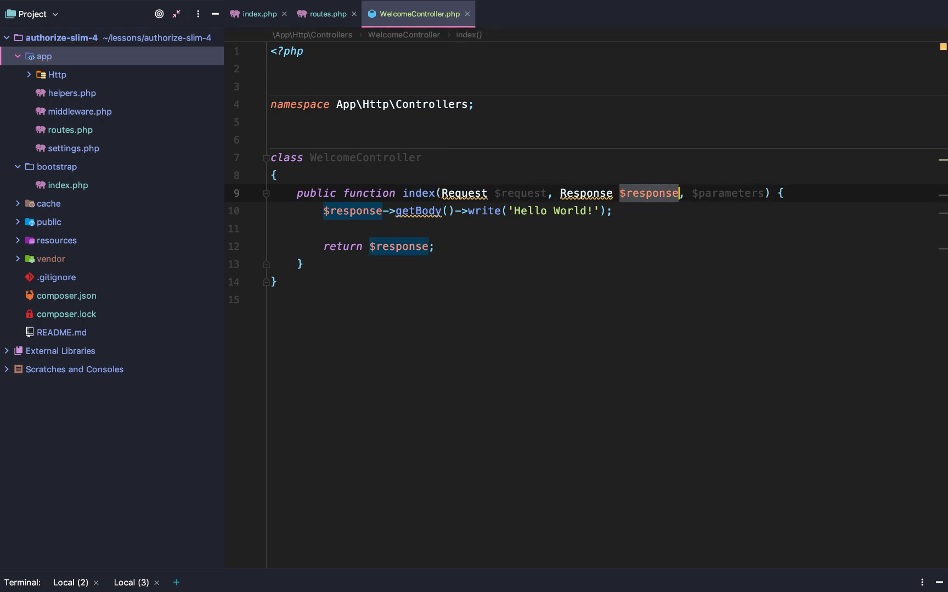
click(683, 193)
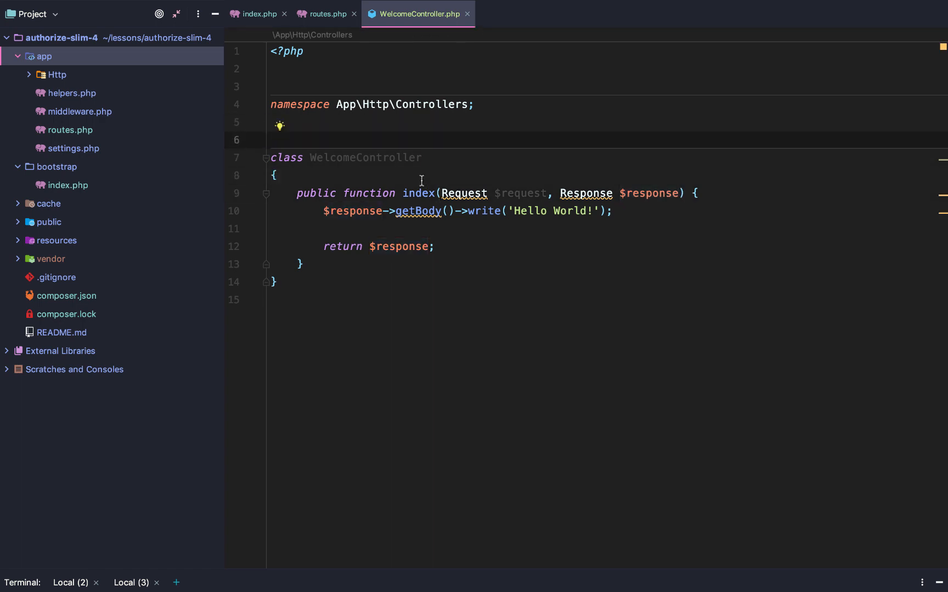
click(325, 13)
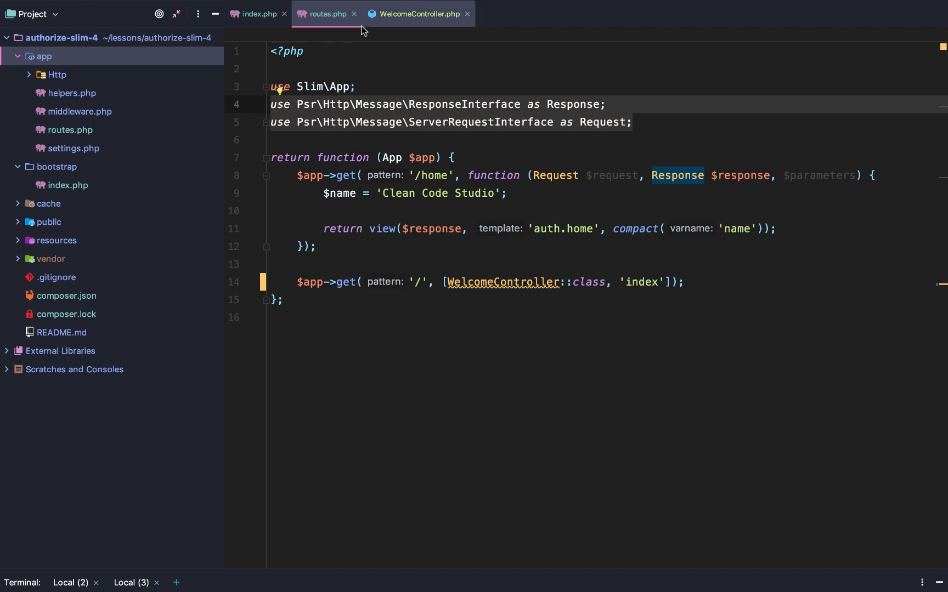
click(416, 13)
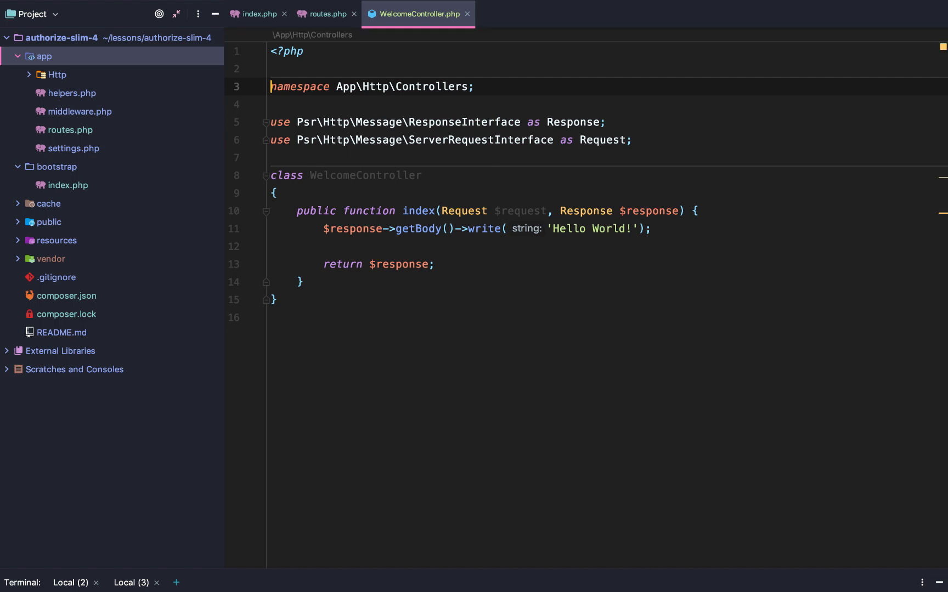
Step: Change the response message to 'Welcome Controller Worked!' and return to routes.php
double_click(567, 228)
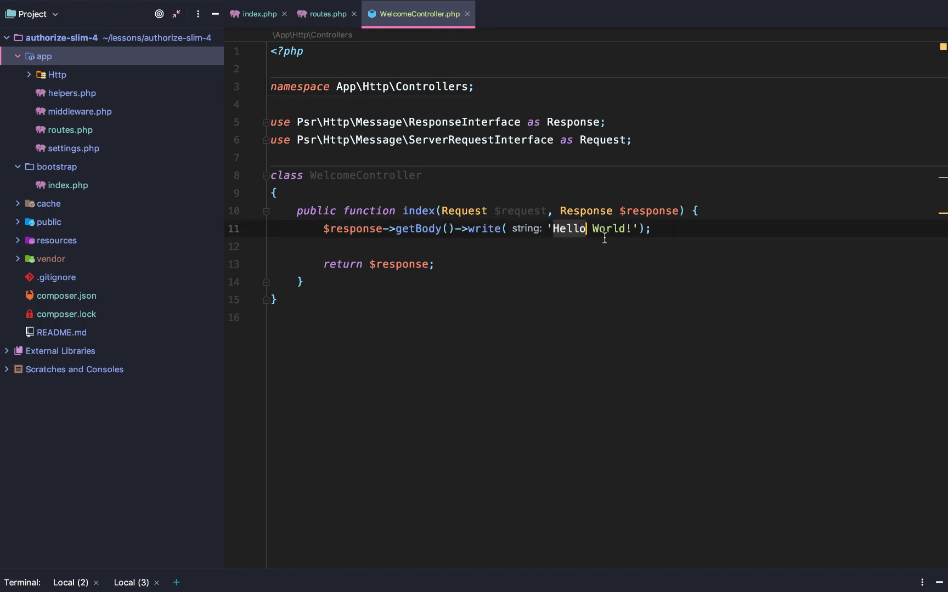
text(Welcome Controller Worked)
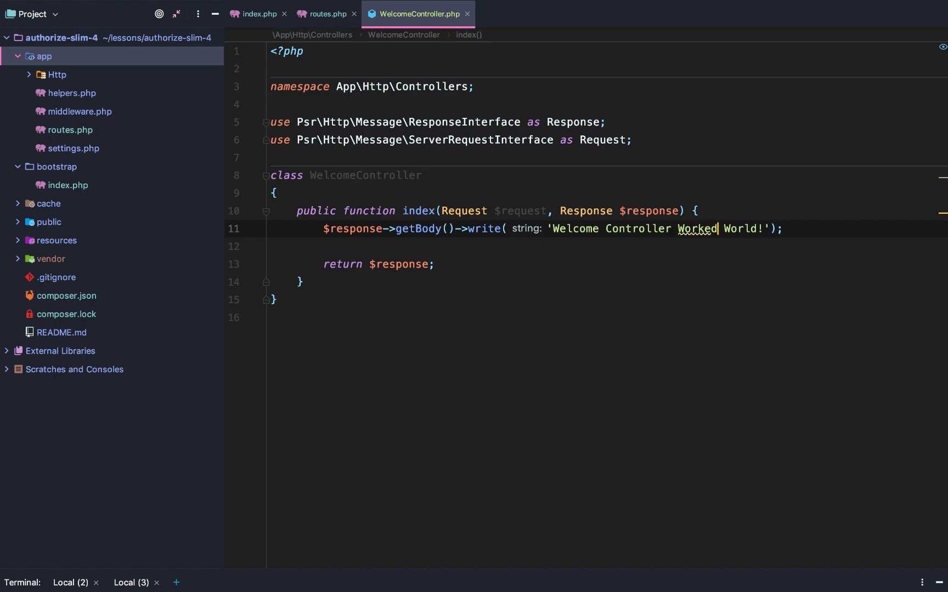
text(!)
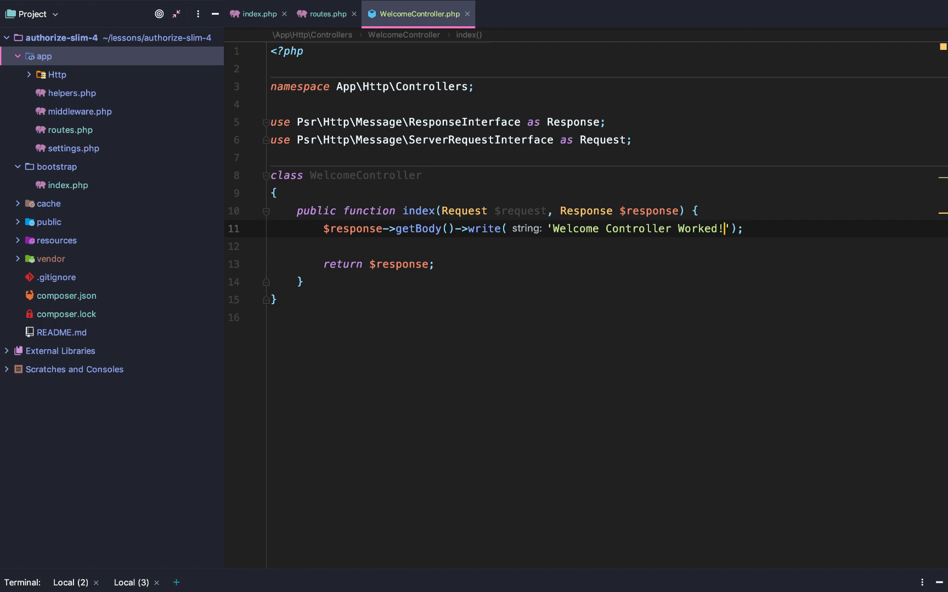
click(325, 14)
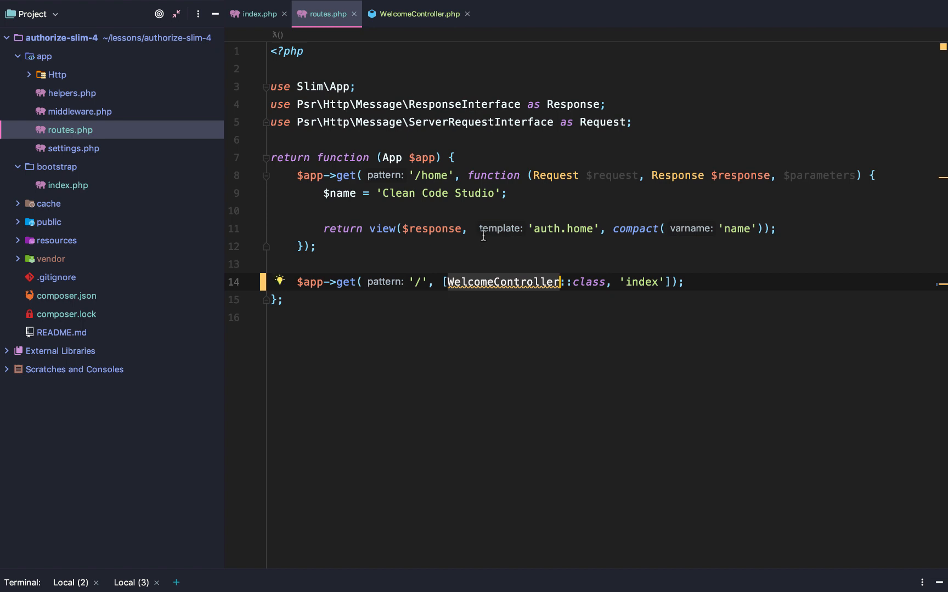
Step: Import App\Http\Controllers\WelcomeController in routes.php so the '/' route resolves
click(416, 13)
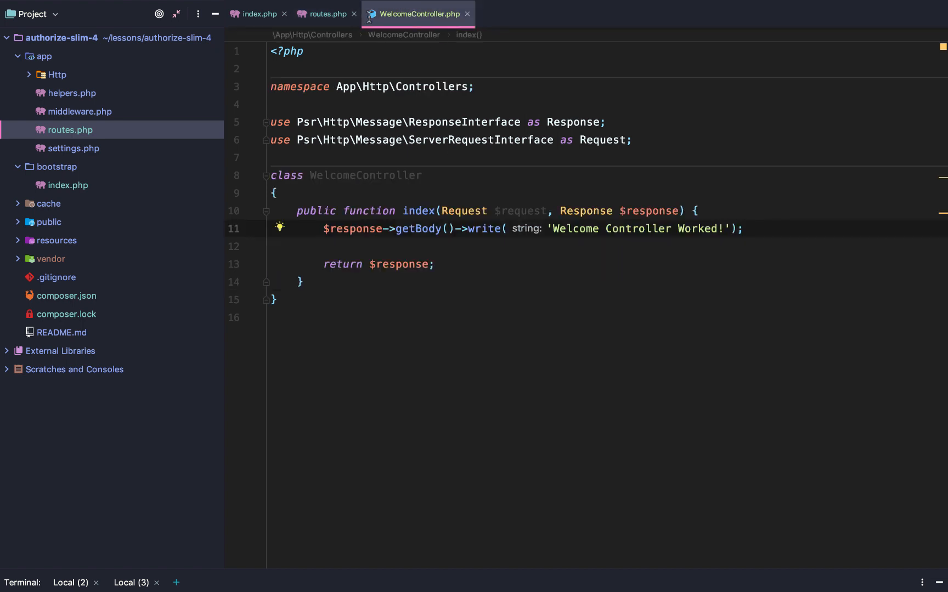
click(325, 13)
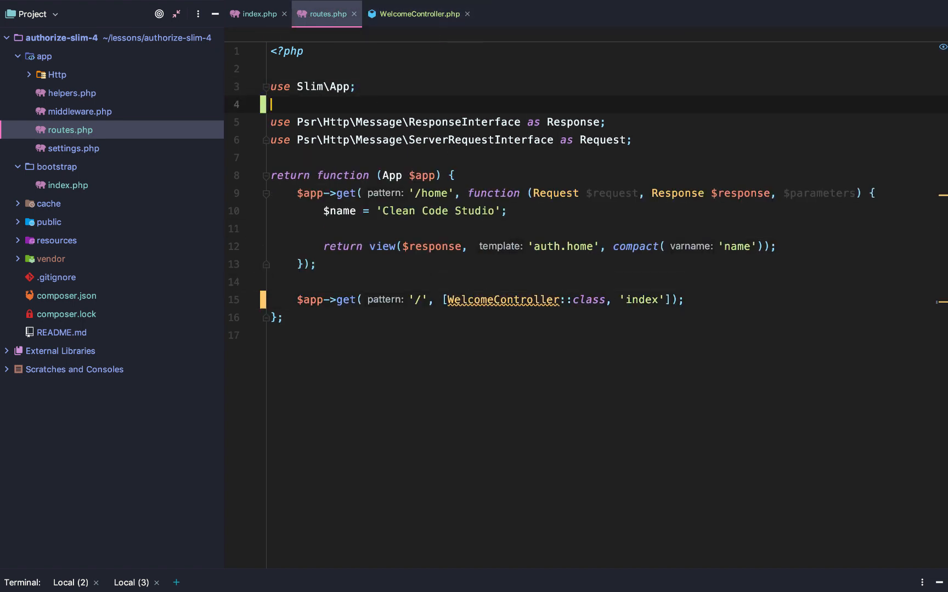
text(use App\)
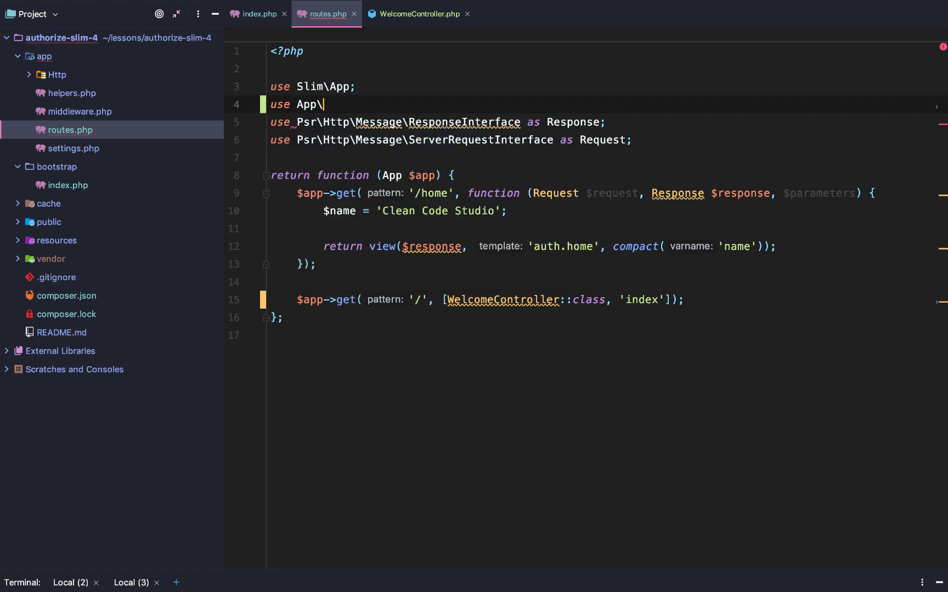
text(Http\Cont)
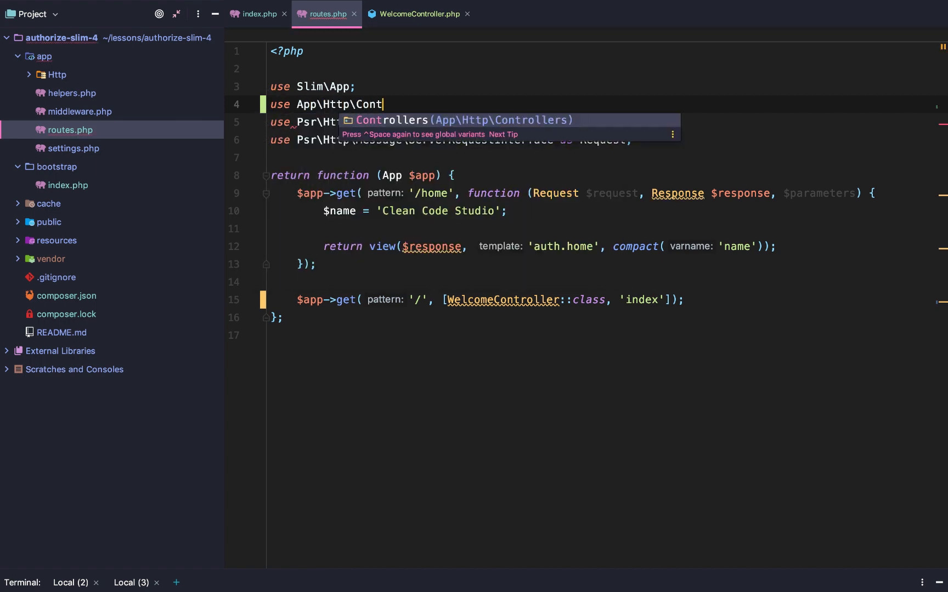
key(Enter)
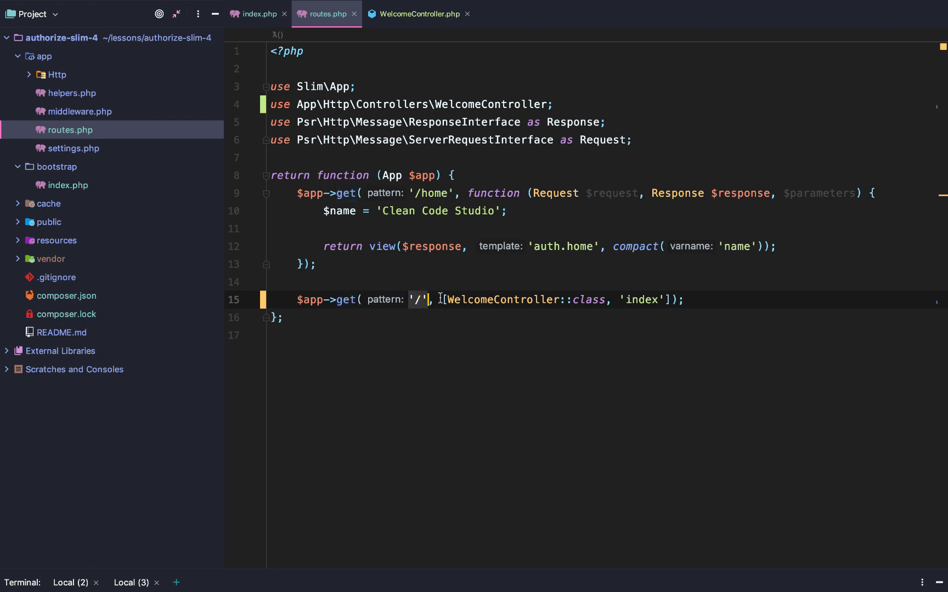
double_click(501, 299)
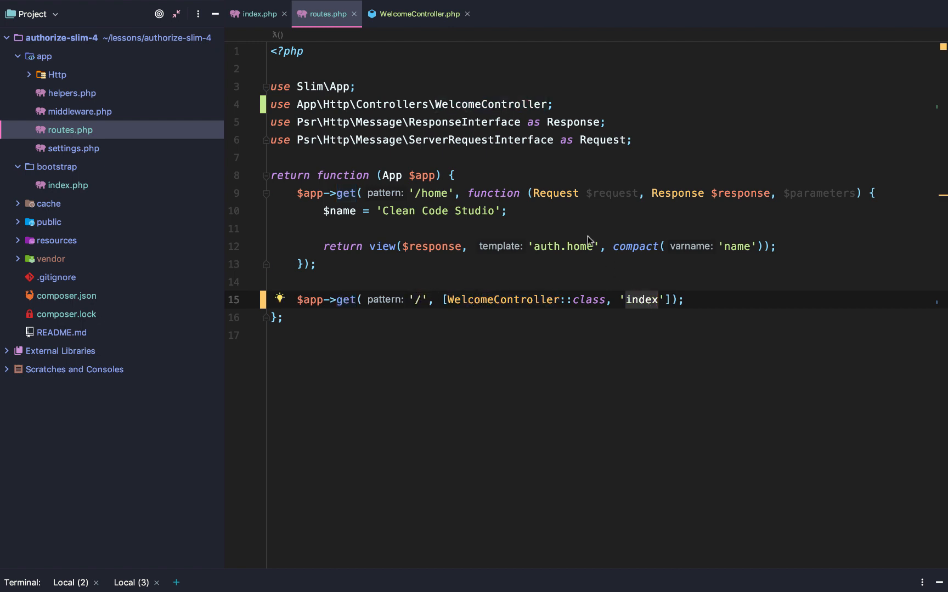
click(417, 14)
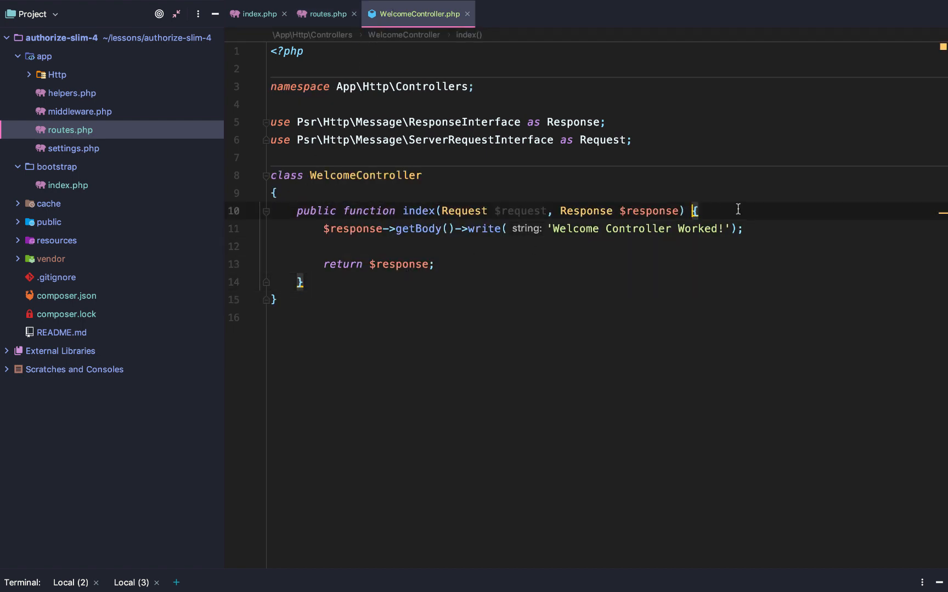
Step: Load localhost:8888 in Chrome to see 'Welcome Controller Worked!' with a 200 response
key(Enter)
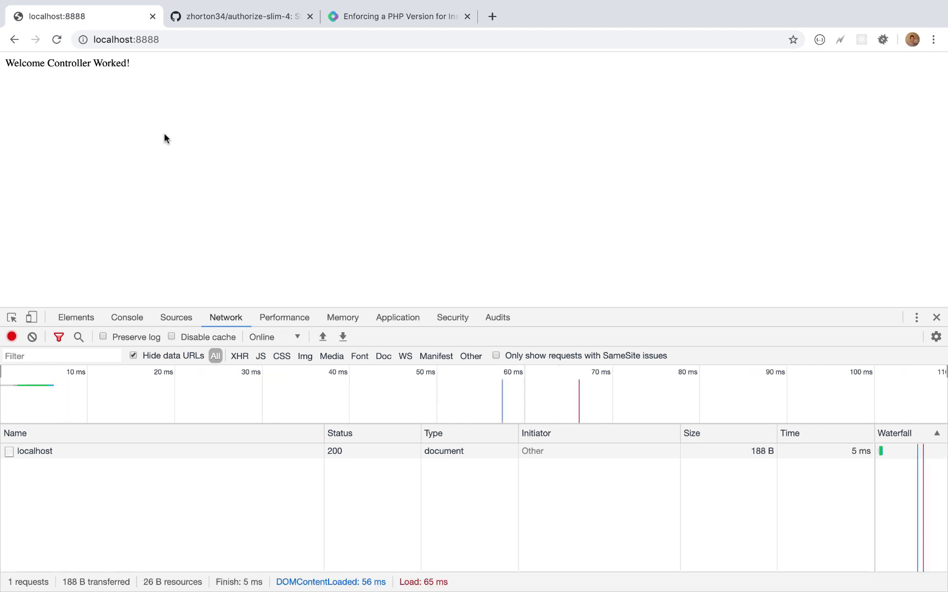
mouse_move(262, 161)
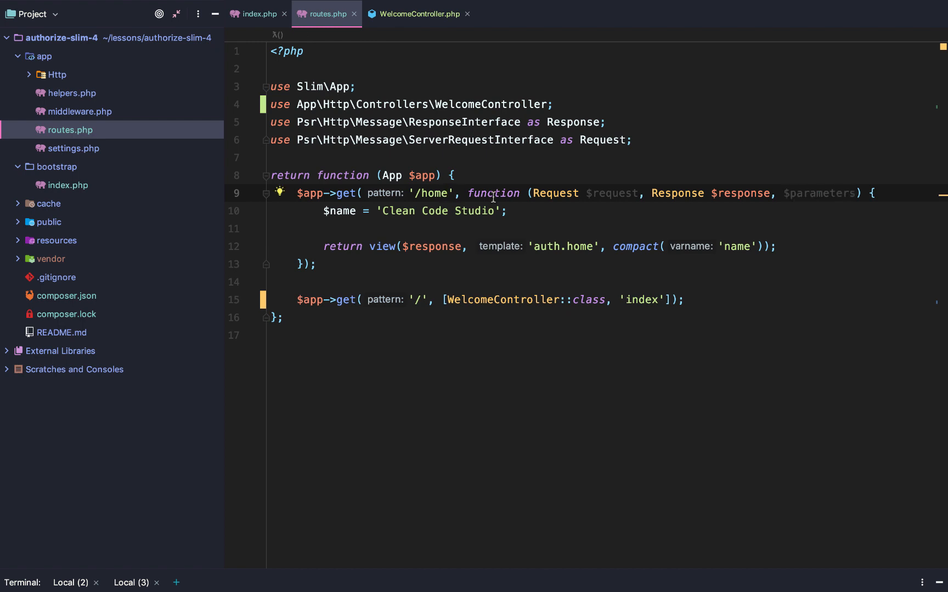
Step: Change /home to '/home/{name}' and add a '/{name}' route mapped to WelcomeController's show method
text(/{name})
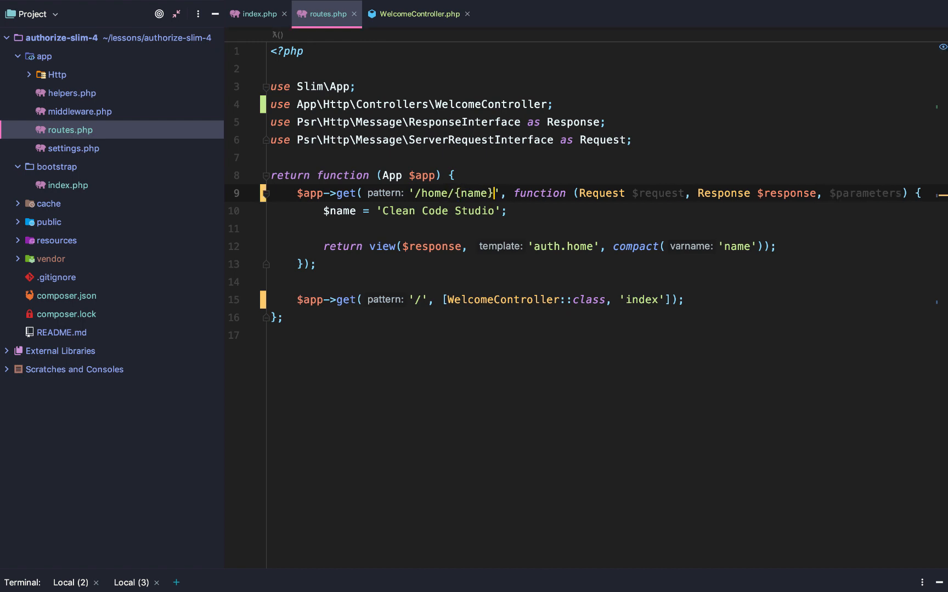
text($paramete)
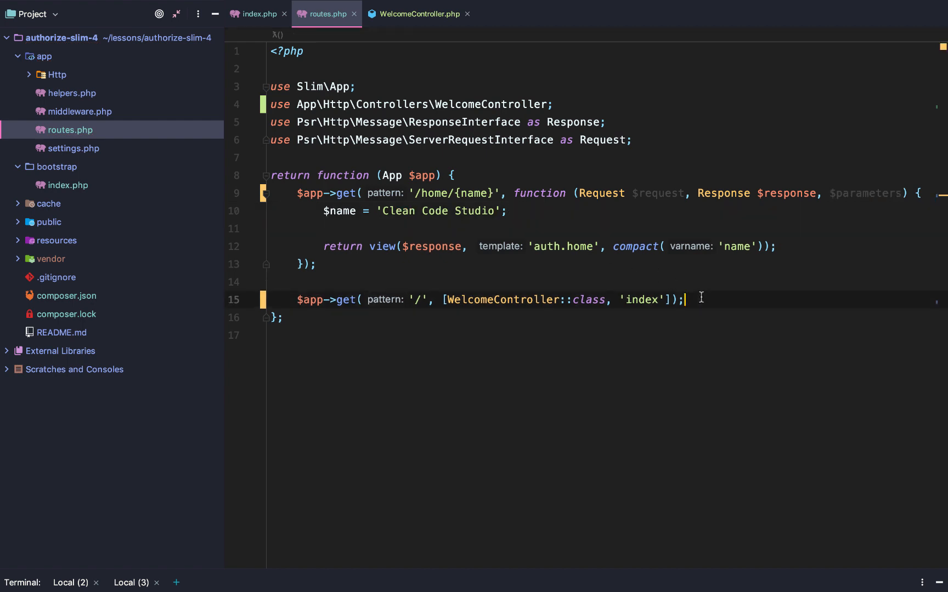
click(419, 299)
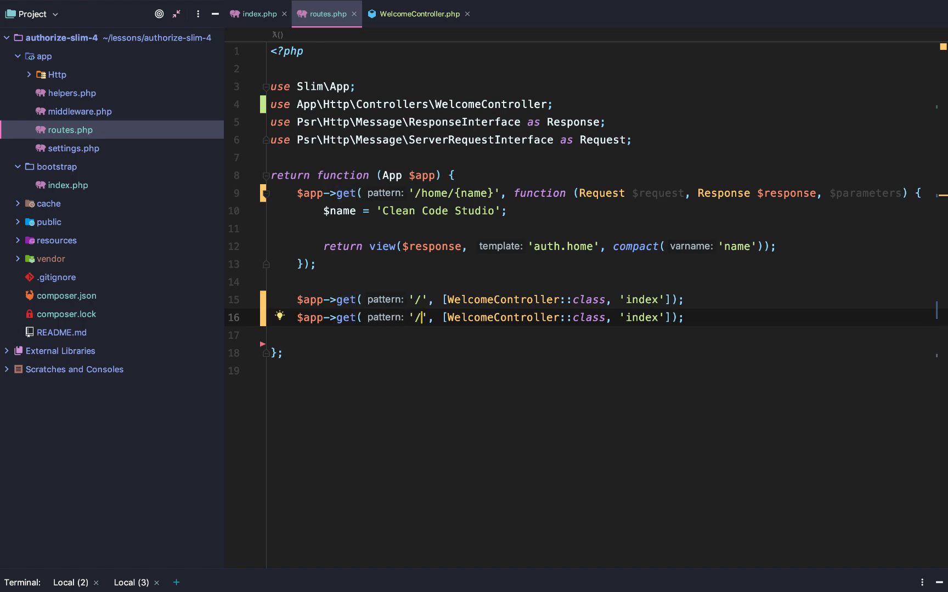
text({name})
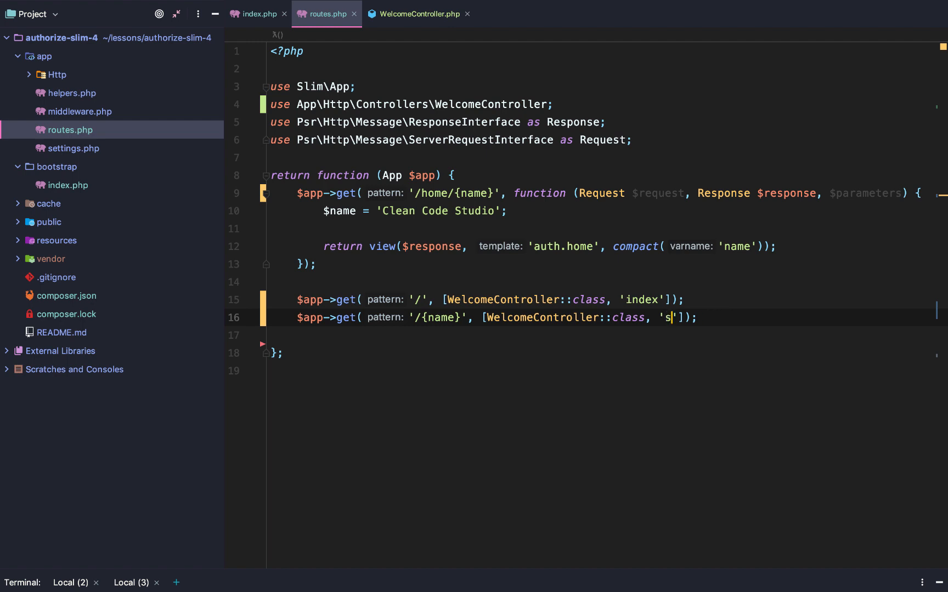
text(how)
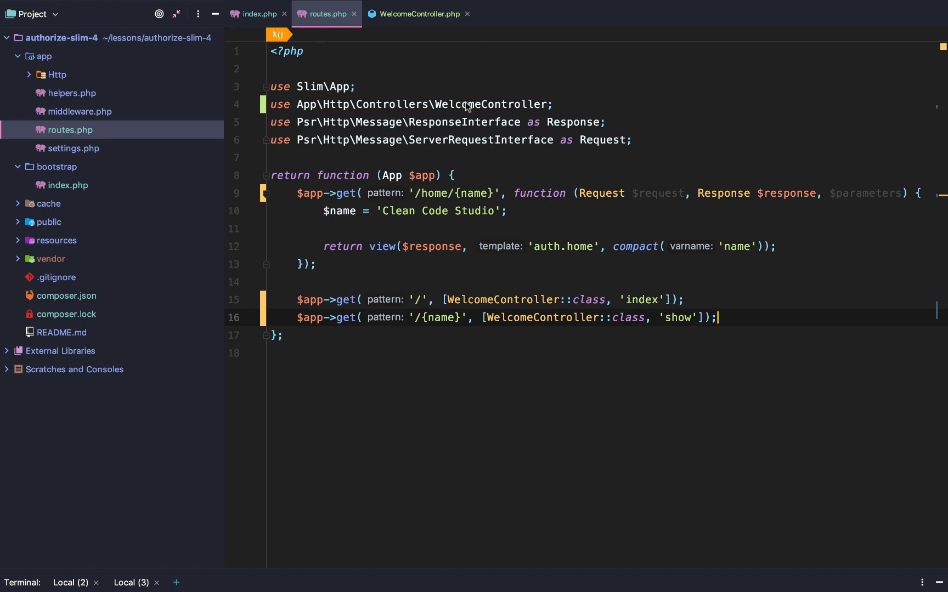
Step: Add show(Request $request, Response $response, $parameters) that var_dumps $parameters and returns $response
click(418, 14)
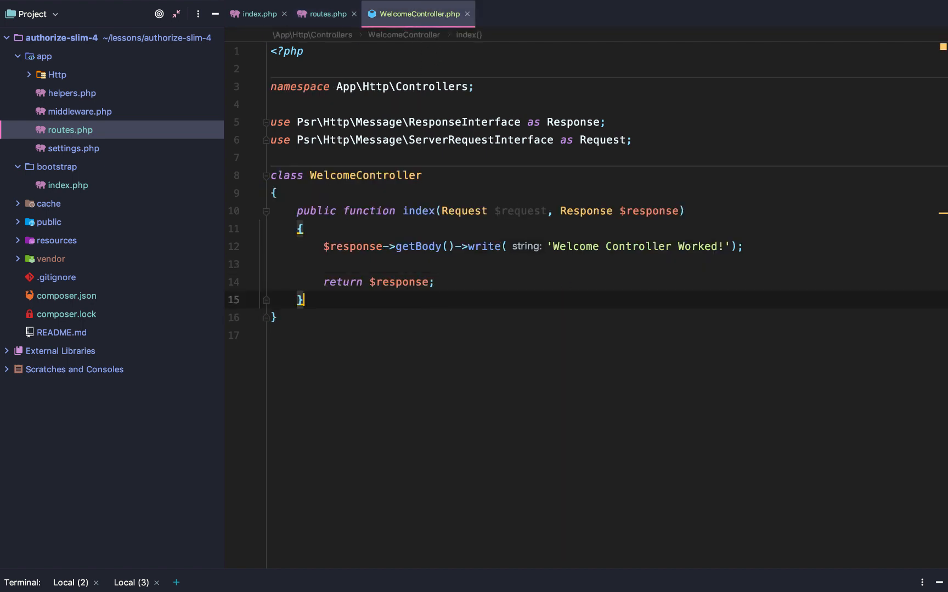
text(public funct)
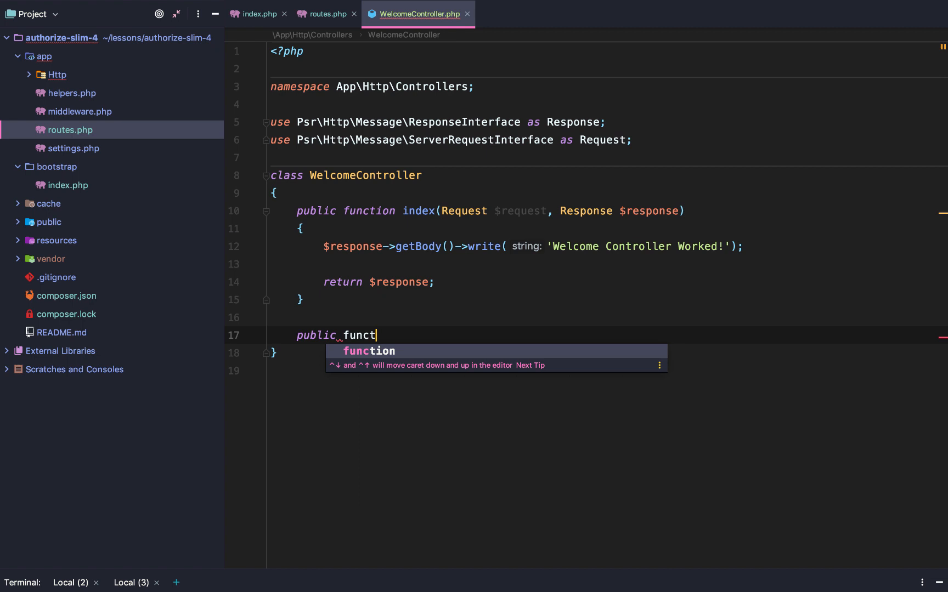
text(ion show(Request $request, Re)
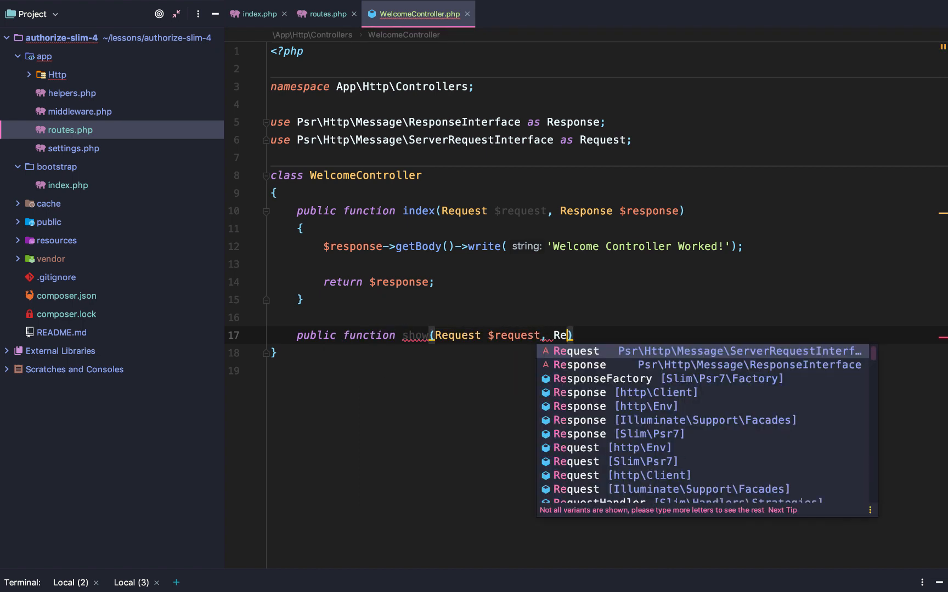
click(577, 364)
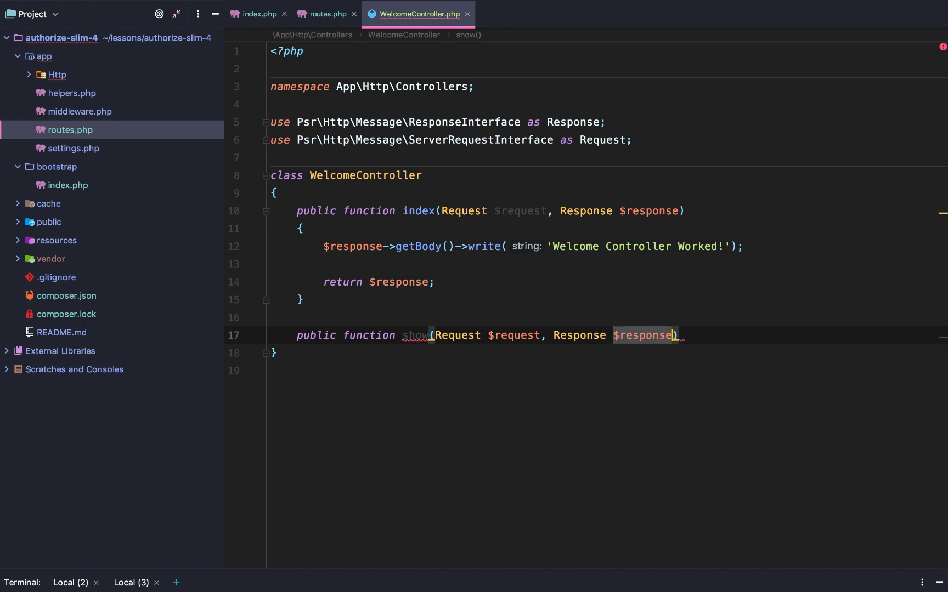
text(, $P)
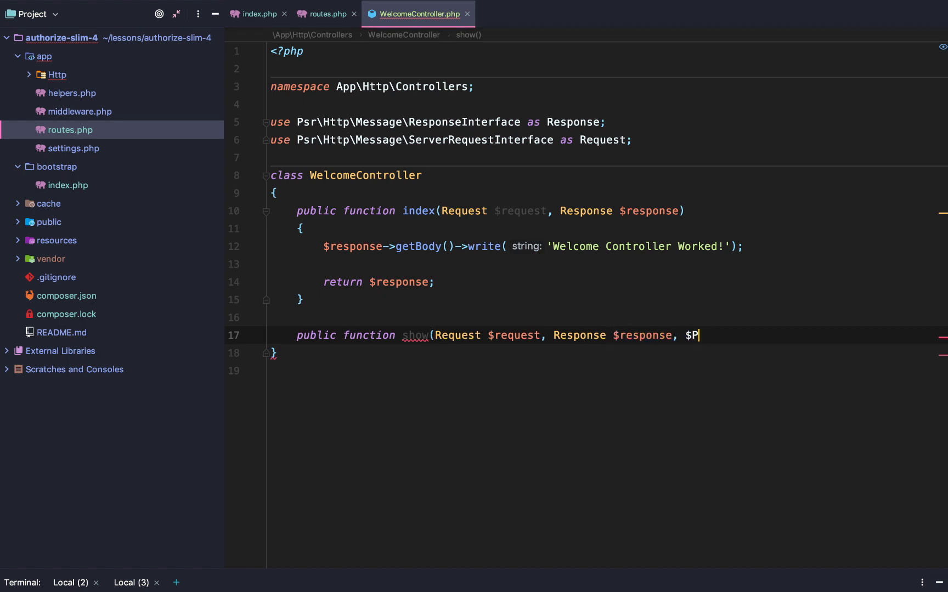
text(arameters))
text(v)
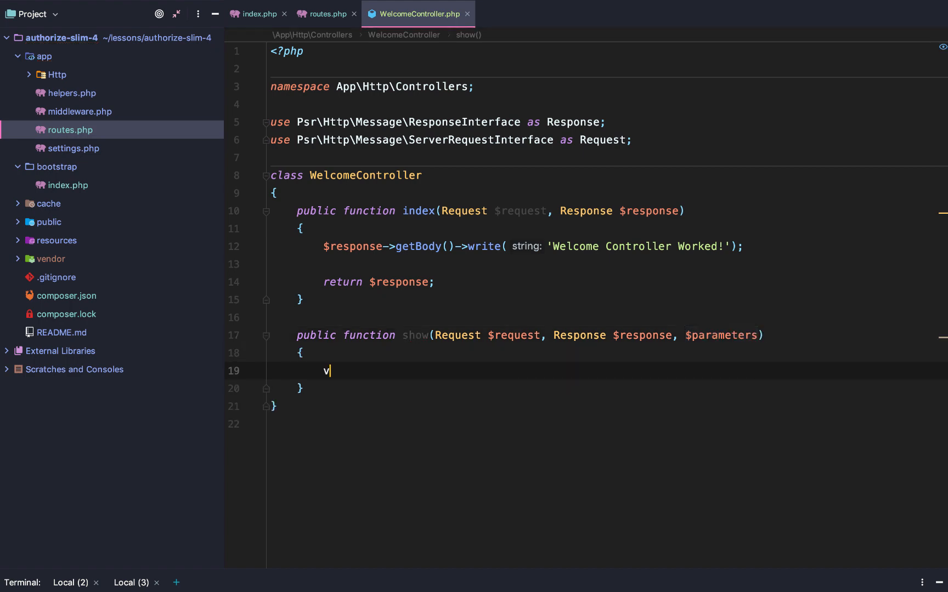
text(ar_dump($parameters);)
text(return)
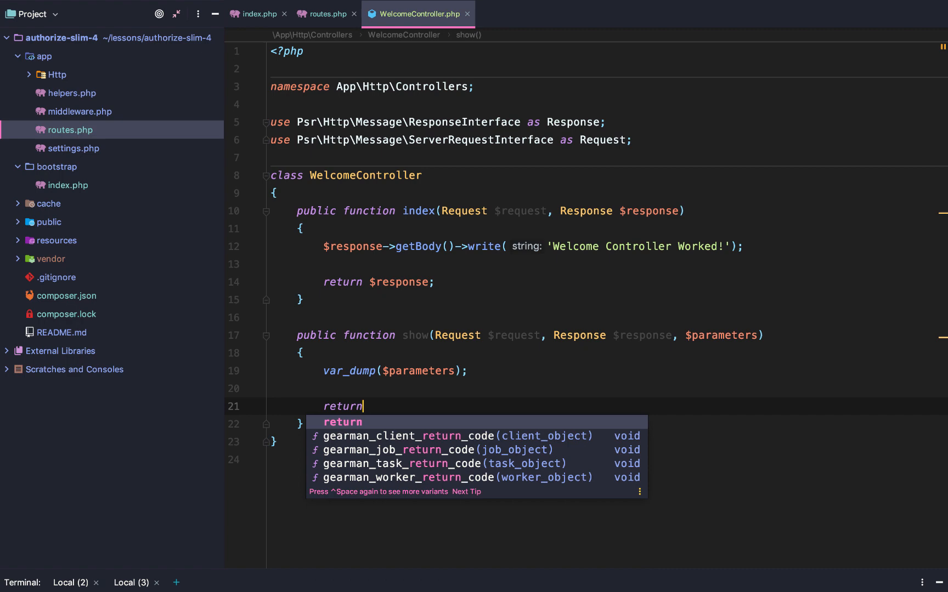
text($response;)
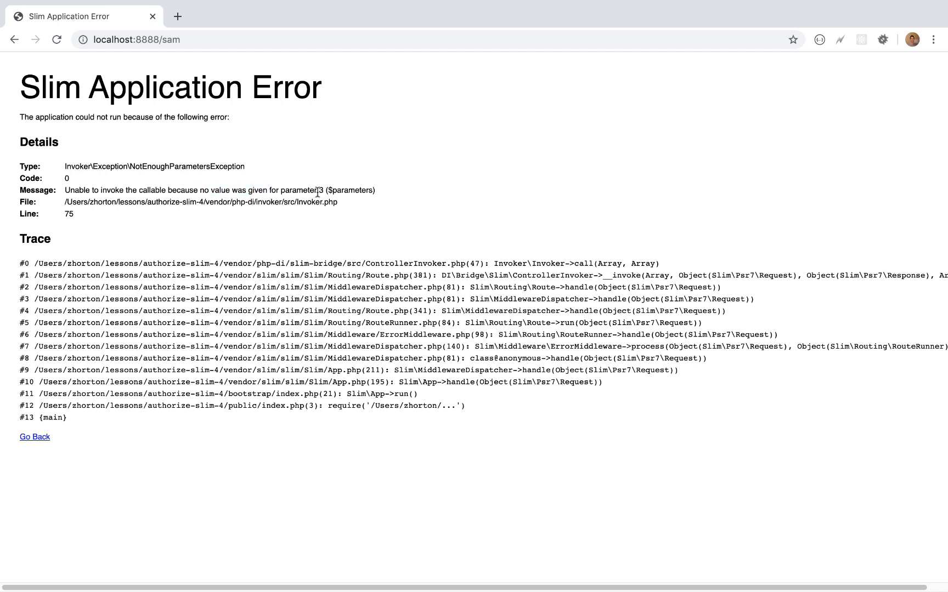
Step: Read the NotEnoughParametersException for $parameters on localhost:8888/sam
double_click(353, 191)
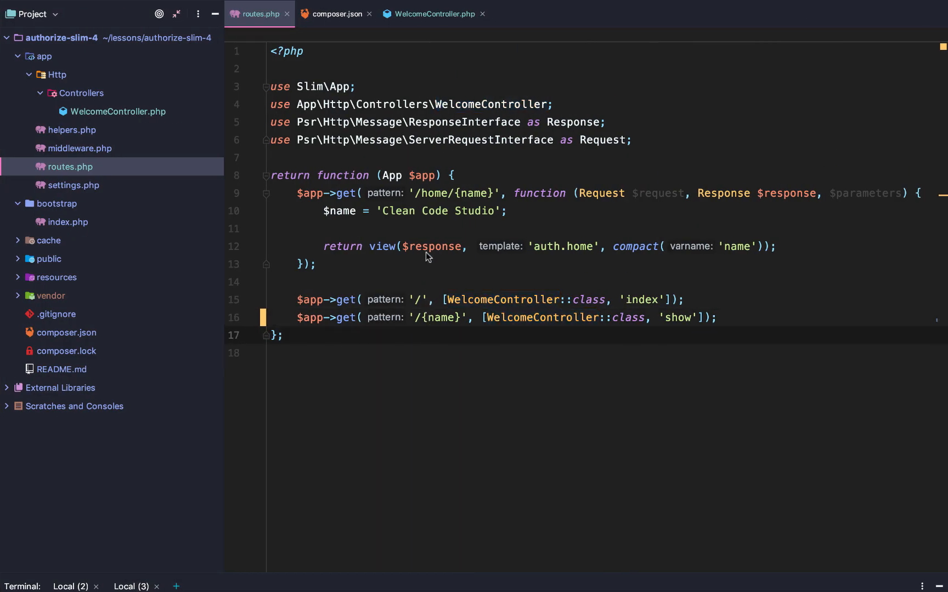
Step: In WelcomeController::show(), take a $name argument, first pulled from $parameters['name']
click(431, 14)
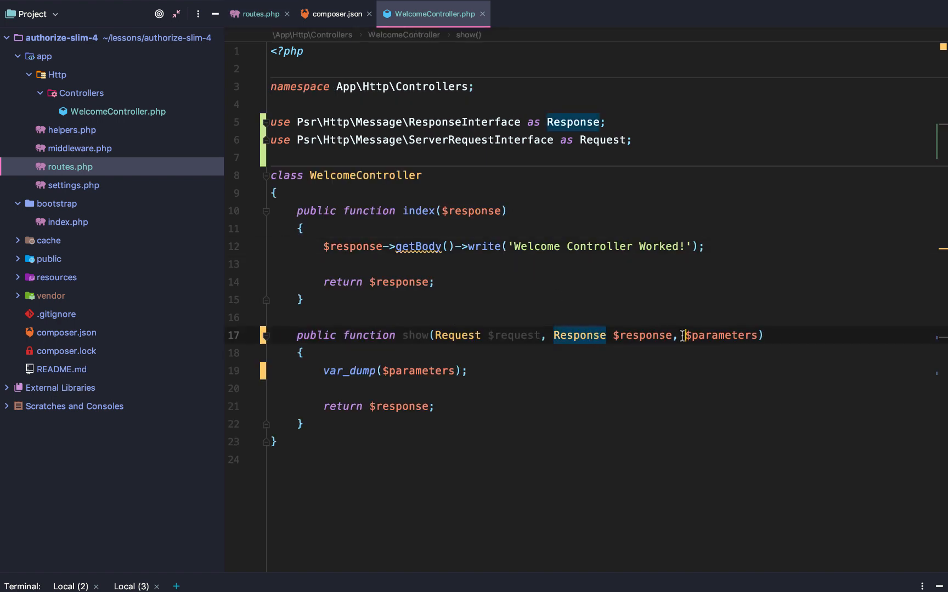
double_click(721, 335)
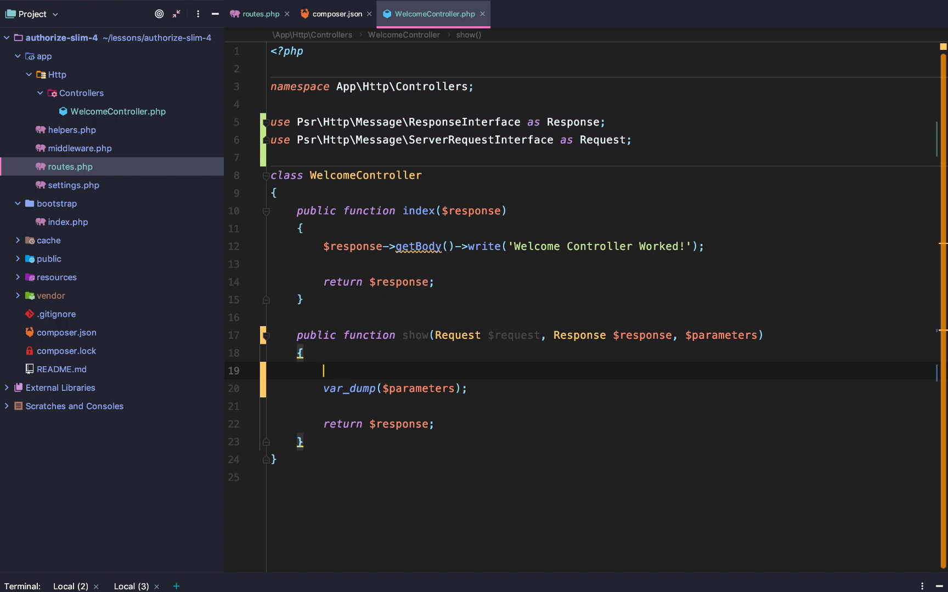
text($name)
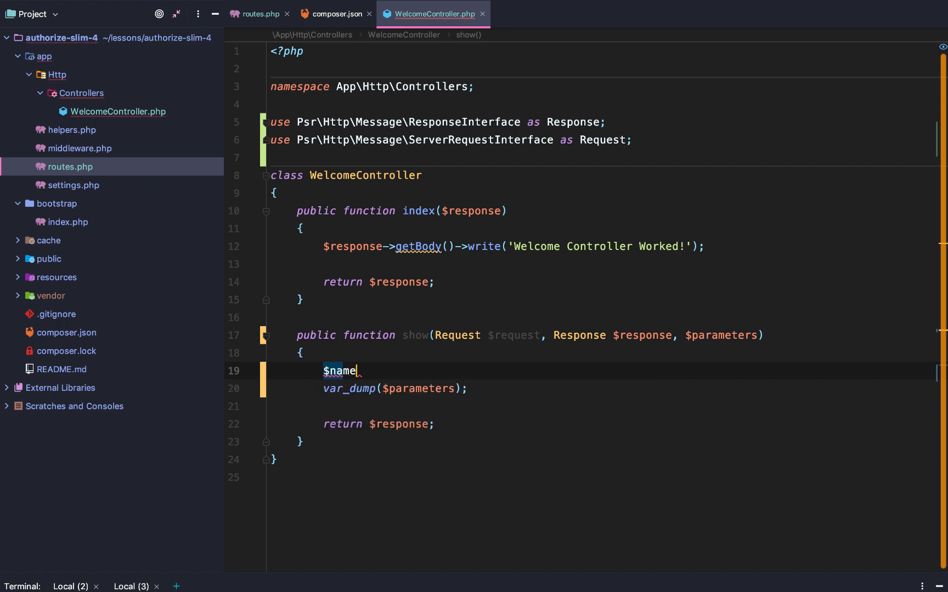
text(= $P)
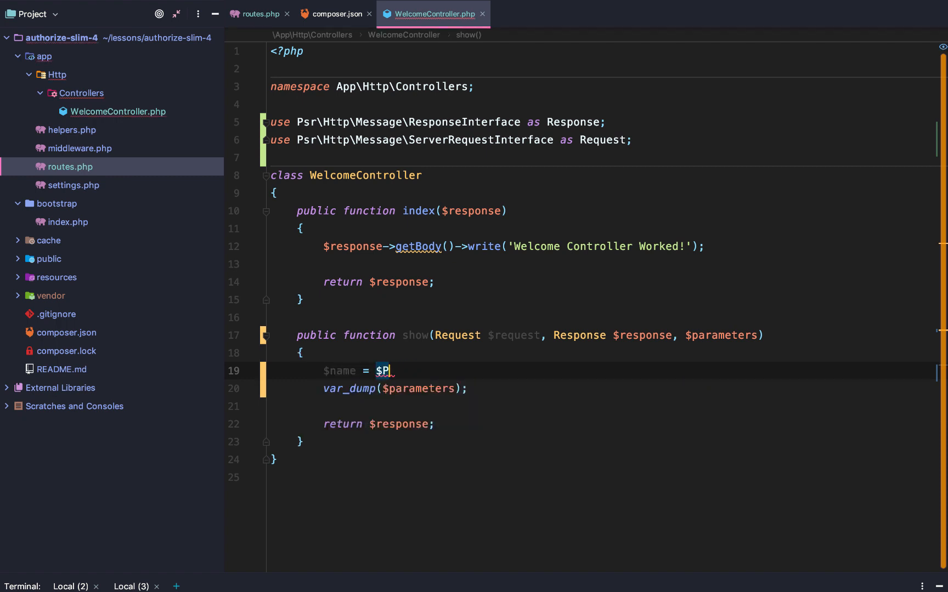
text(arameters)
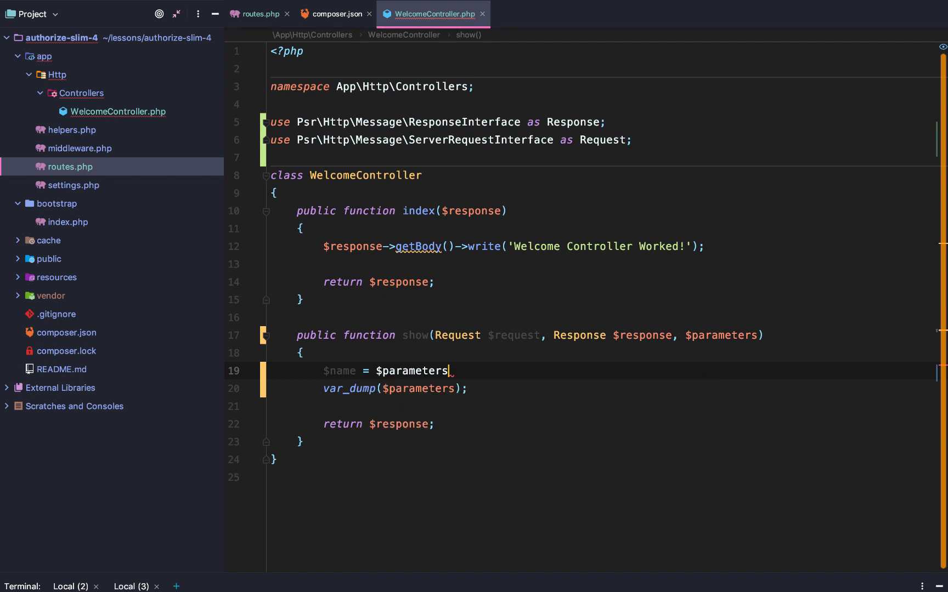
text(['name'];)
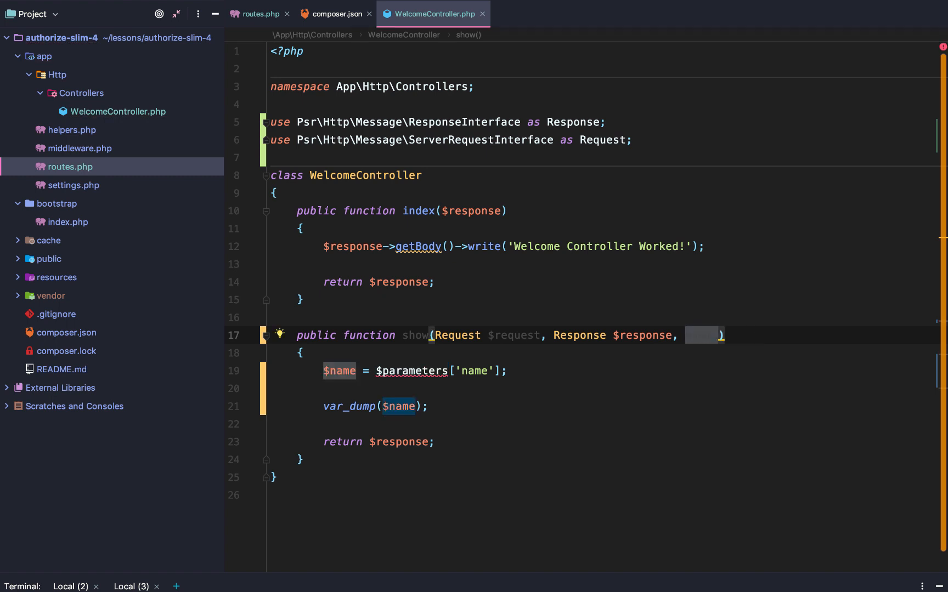
Step: Write "Welcome {$name}" to the response via $response->getBody()->write()
text($name)
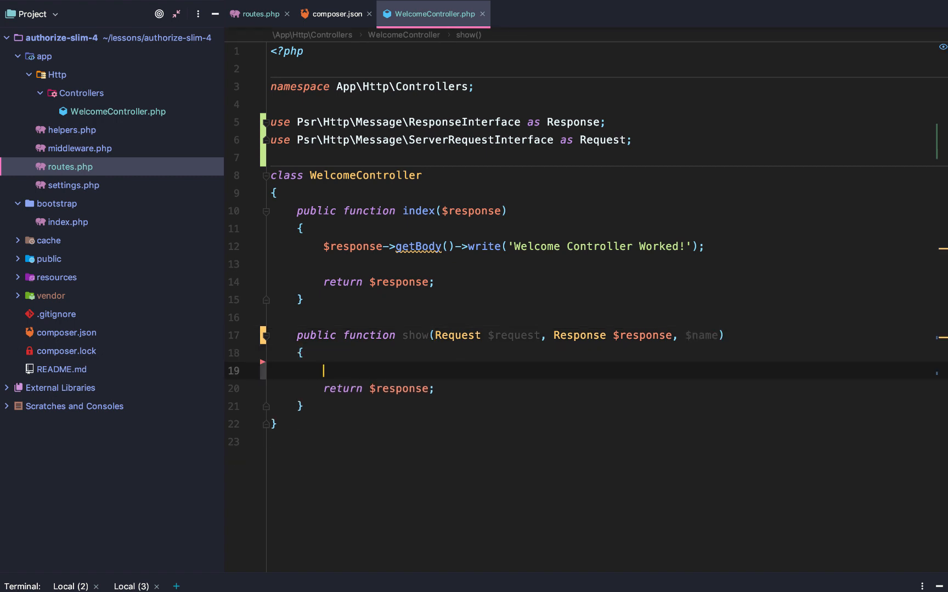
text($response)
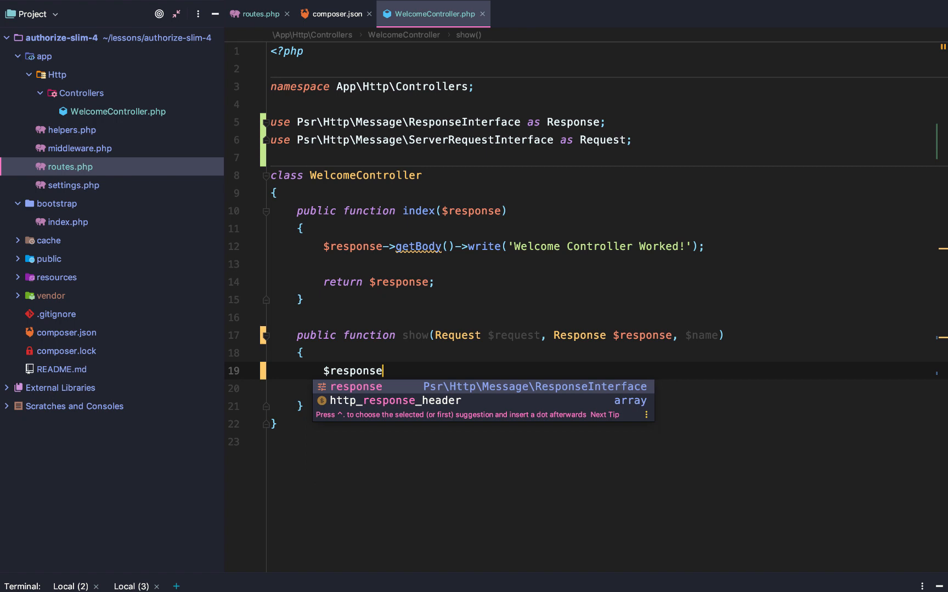
text(->getBody()->write('We)
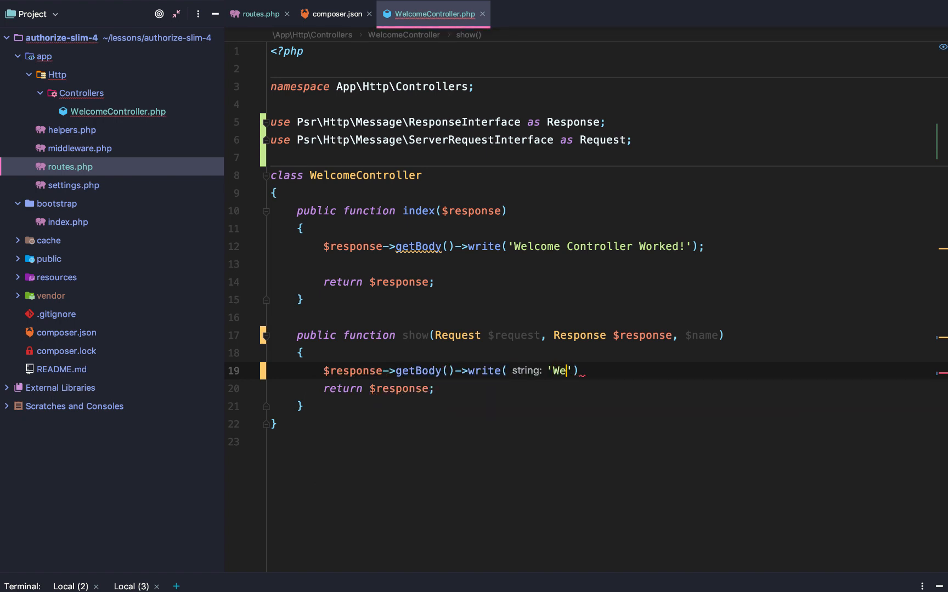
text(lcome ")
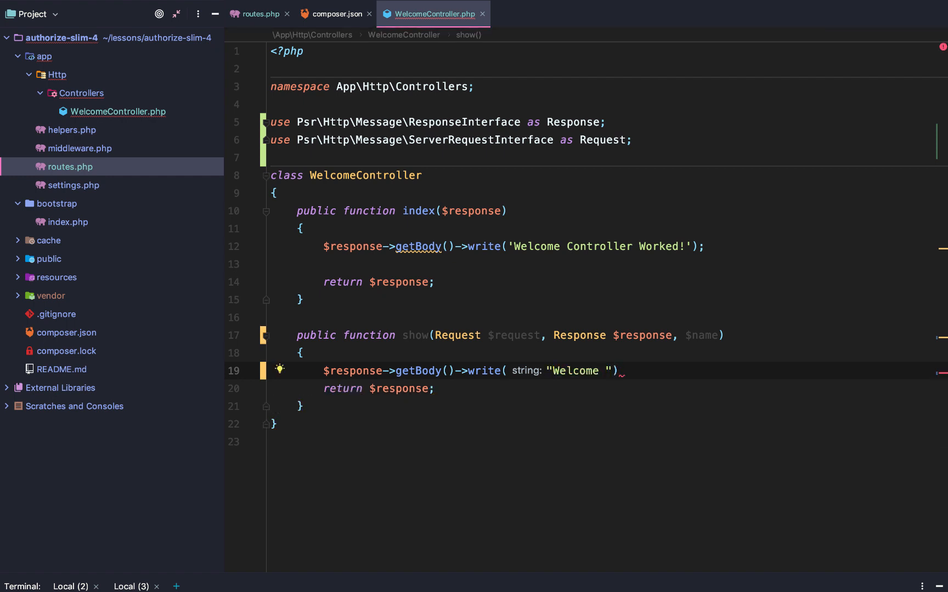
text({$name})
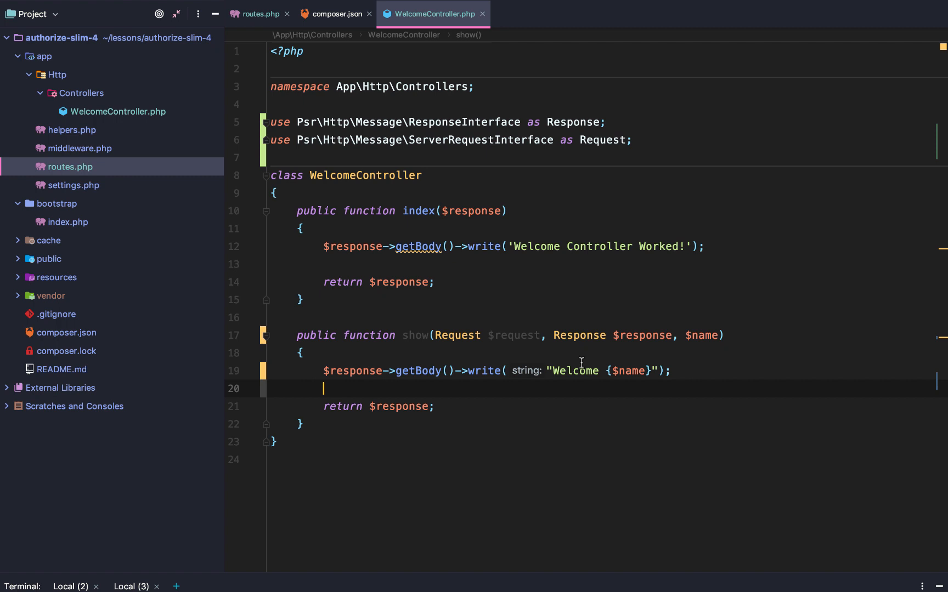
Step: Check the {name} placeholder in routes.php against $name in the greeting string
click(259, 13)
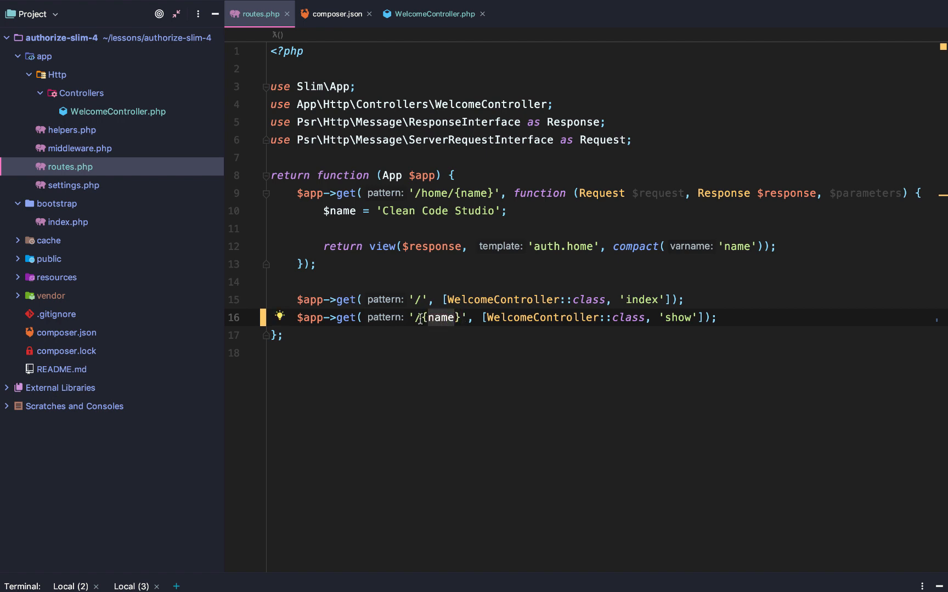
click(432, 13)
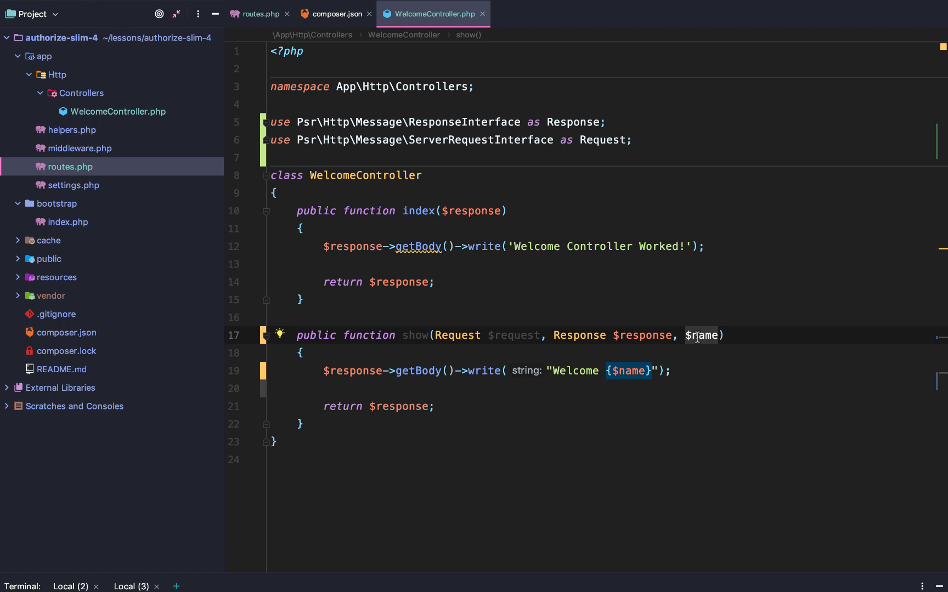
click(685, 370)
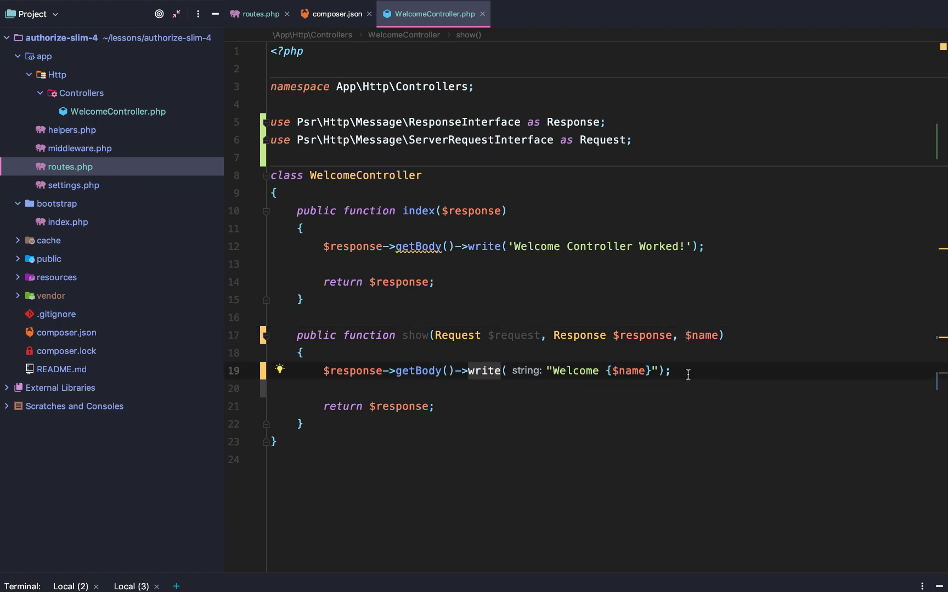
double_click(626, 371)
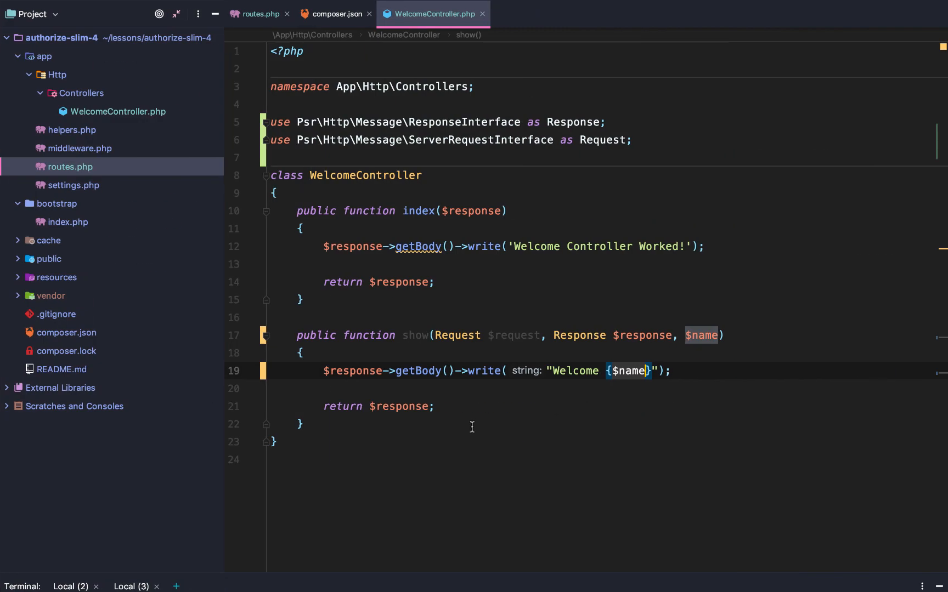
click(259, 14)
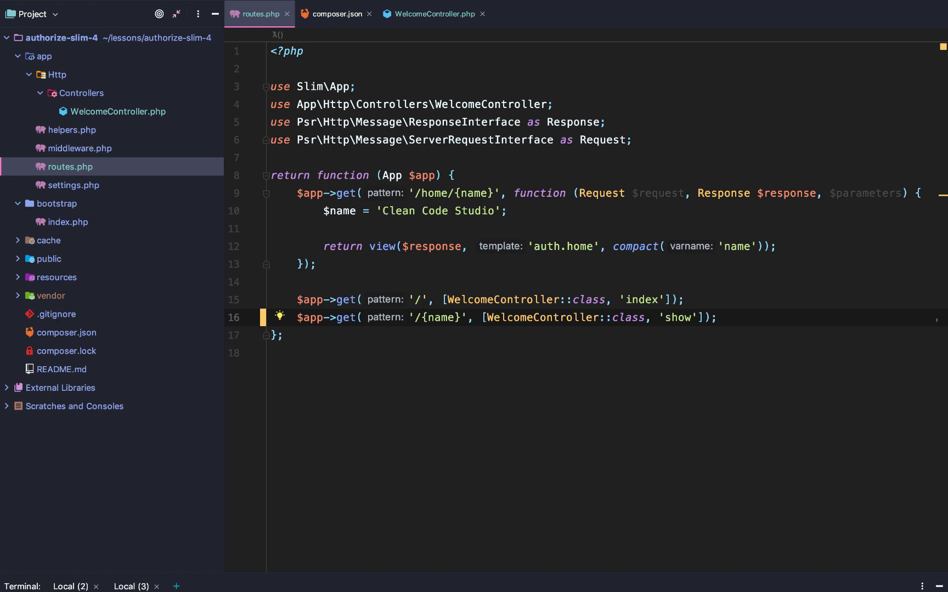
Step: Add {id} to the route, $id to show(), and extend the greeting with " you have an id of {$id}"
text(P{)
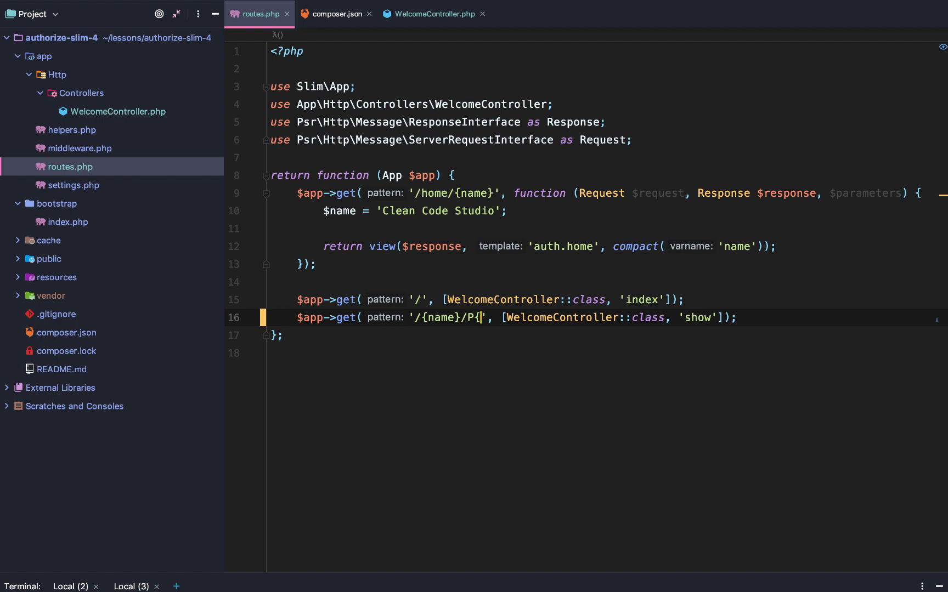
text({id})
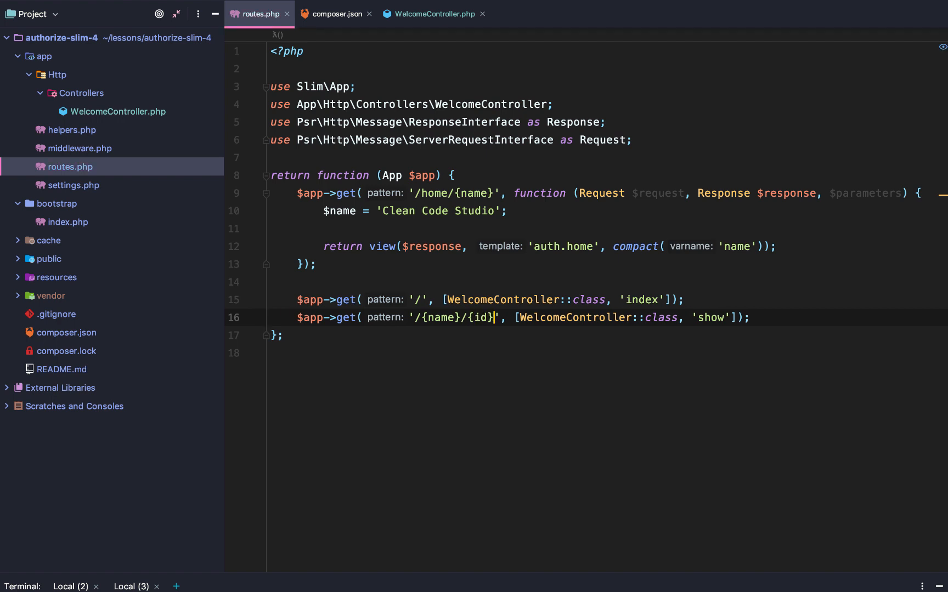
click(433, 13)
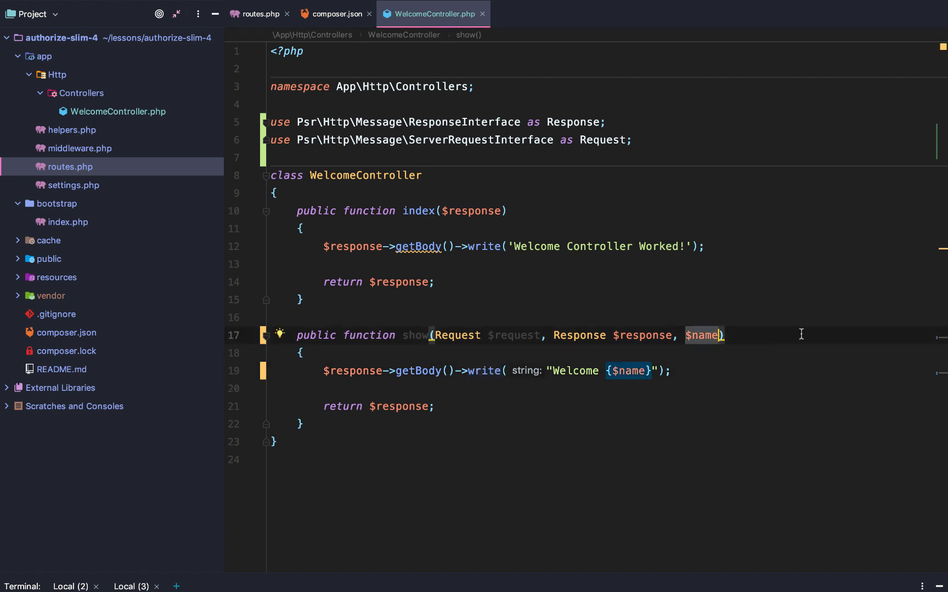
text(, $id)
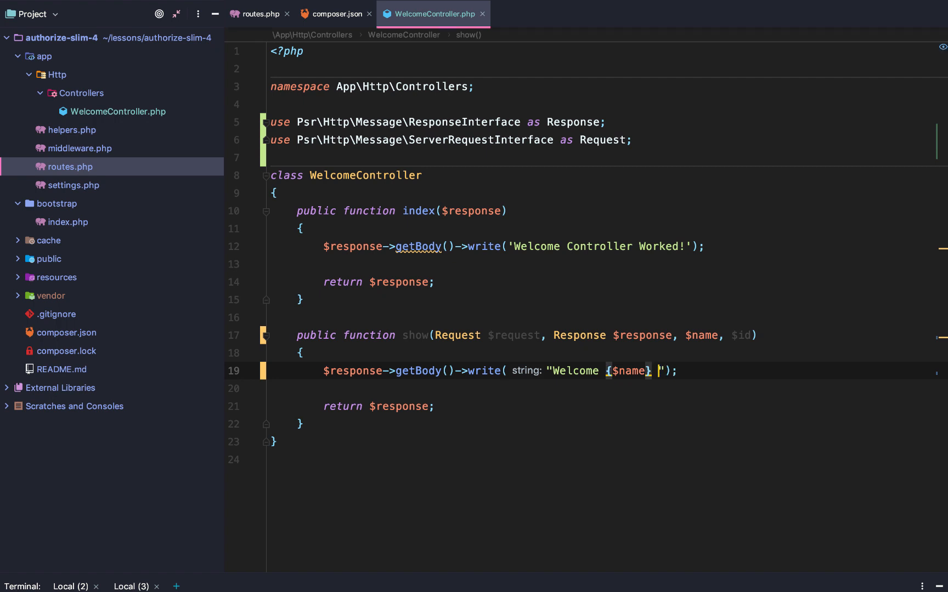
text(you have an id)
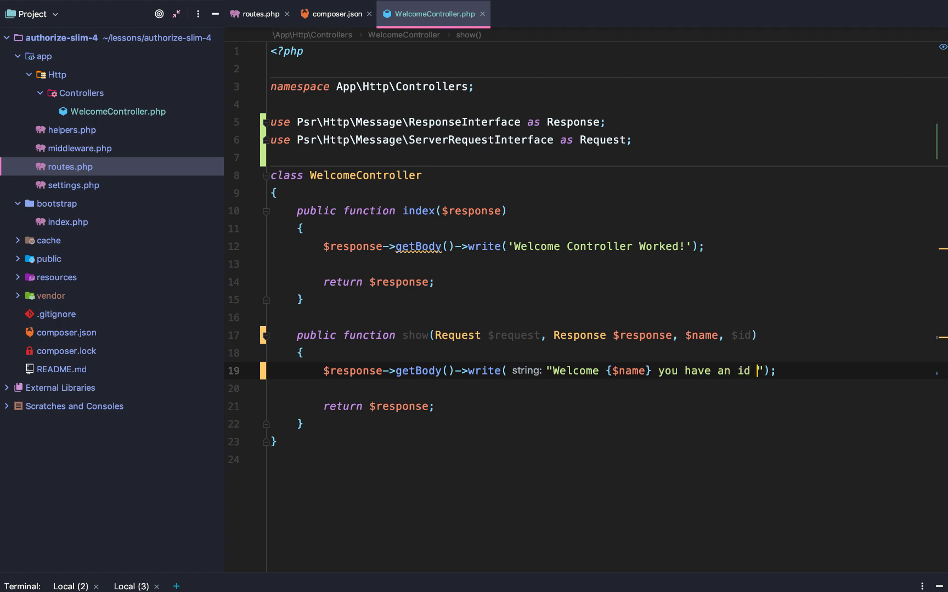
text(of {$id})
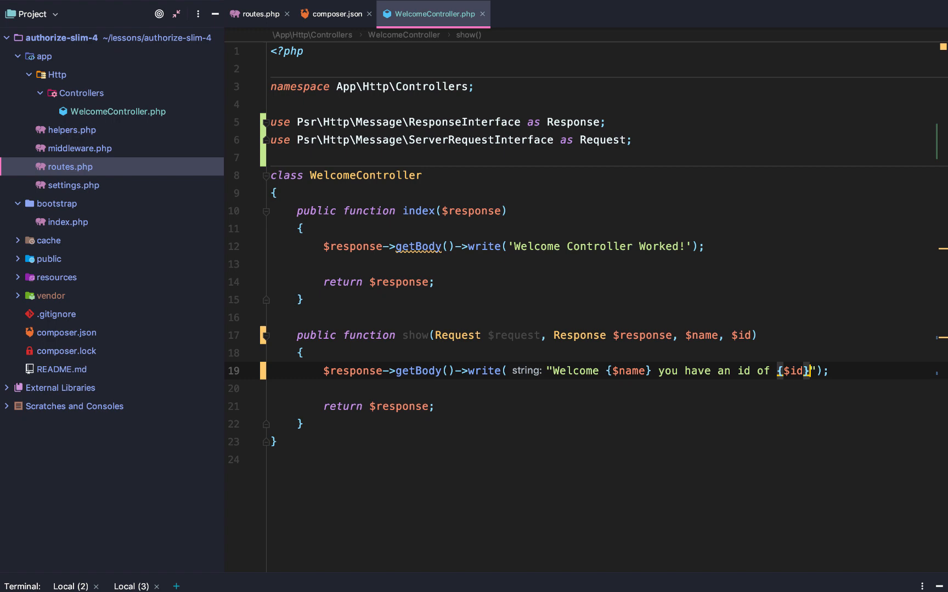
mouse_move(766, 355)
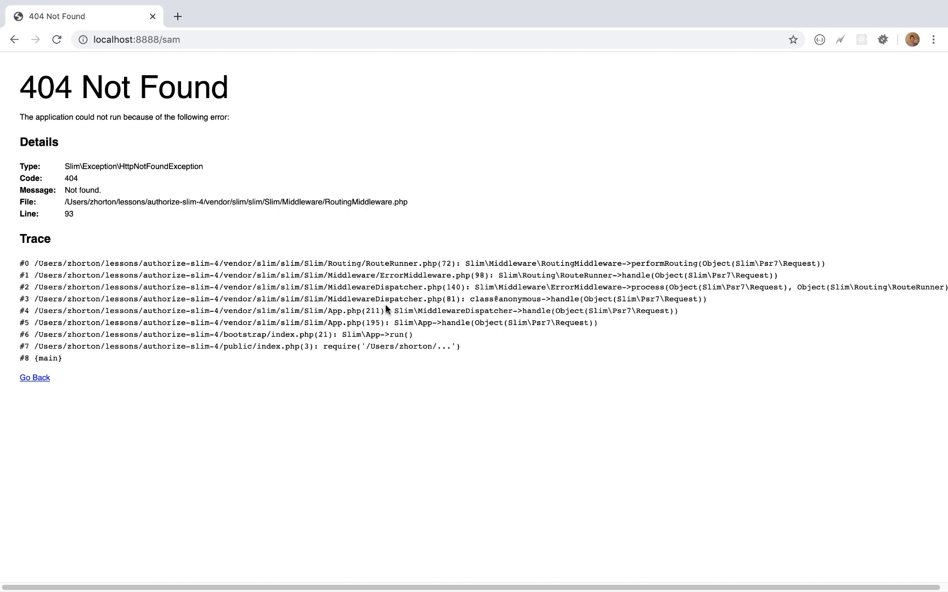
Step: Load localhost:8888/sam/5 in Chrome to see "Welcome sam you have an id of 5"
click(139, 39)
text(/5)
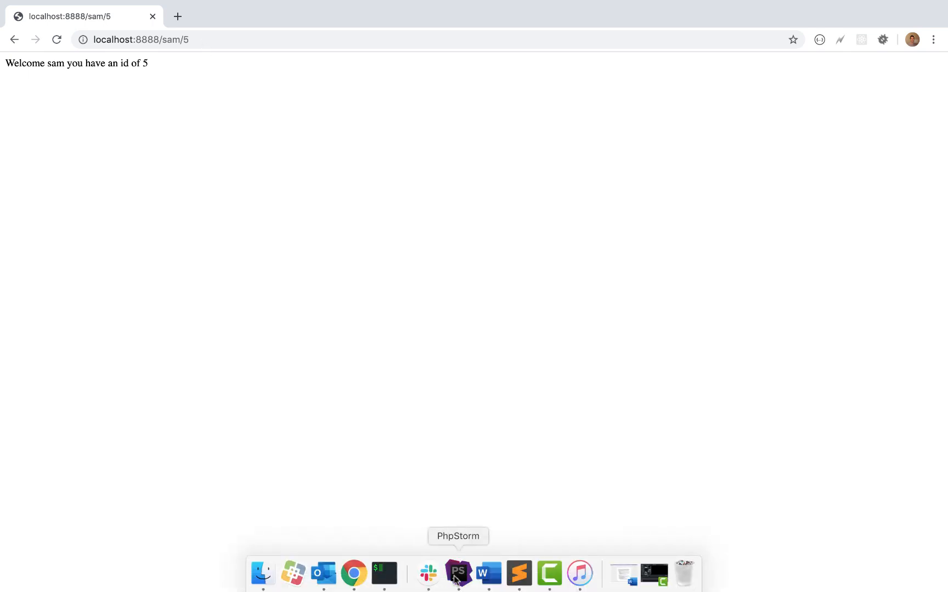
click(457, 572)
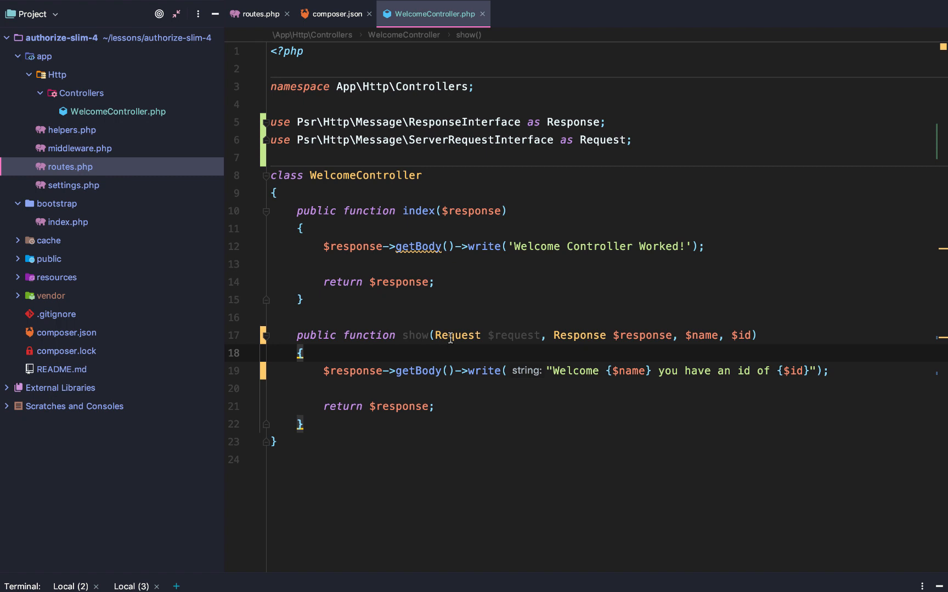
Step: Remove the Request $request parameter so show() takes only $response, $name and $id
double_click(513, 335)
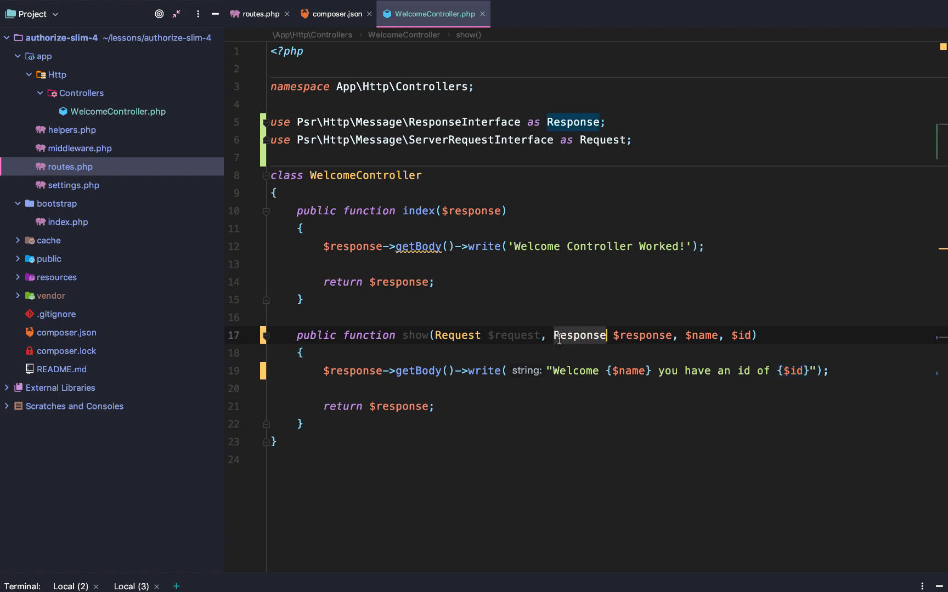
mouse_move(513, 335)
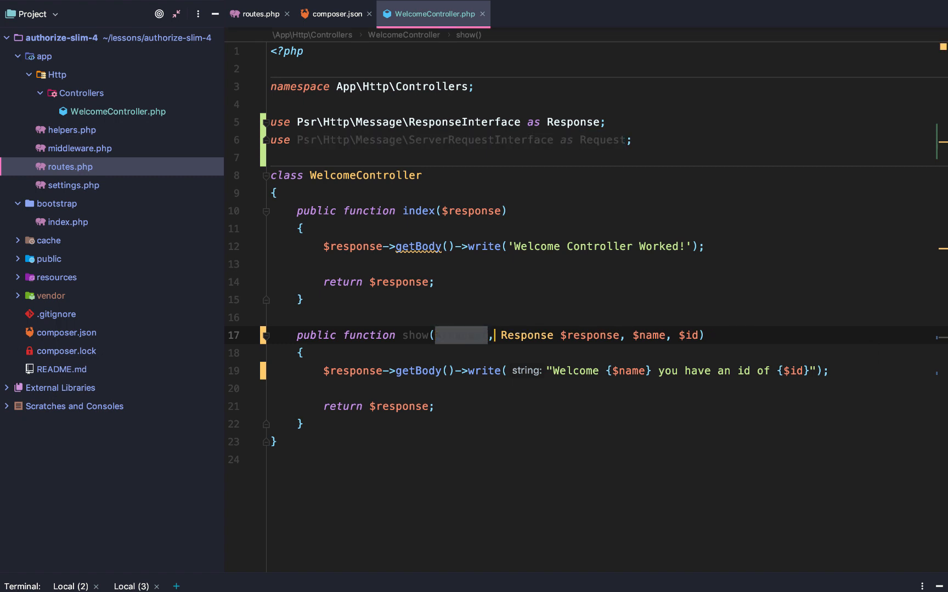
text($request)
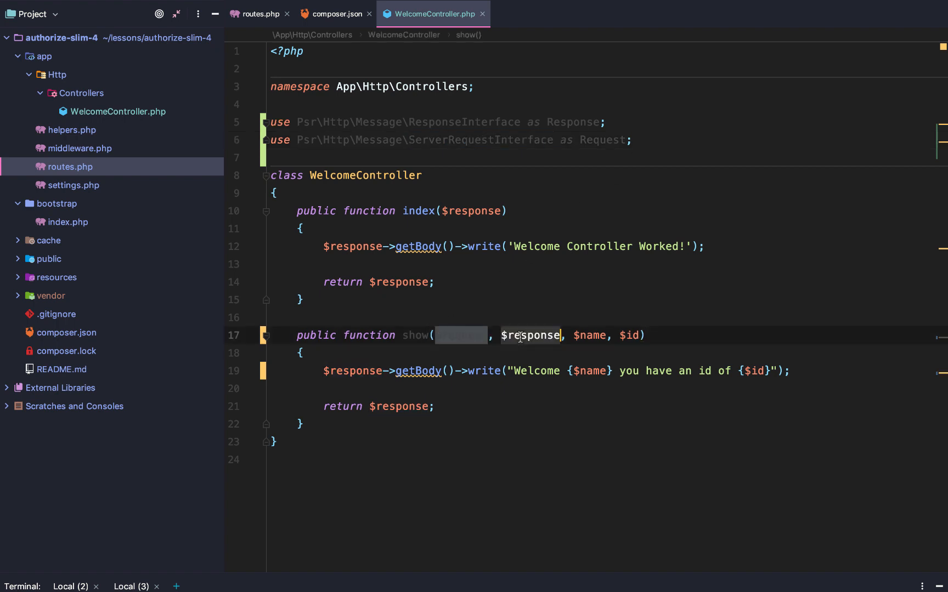
text($request)
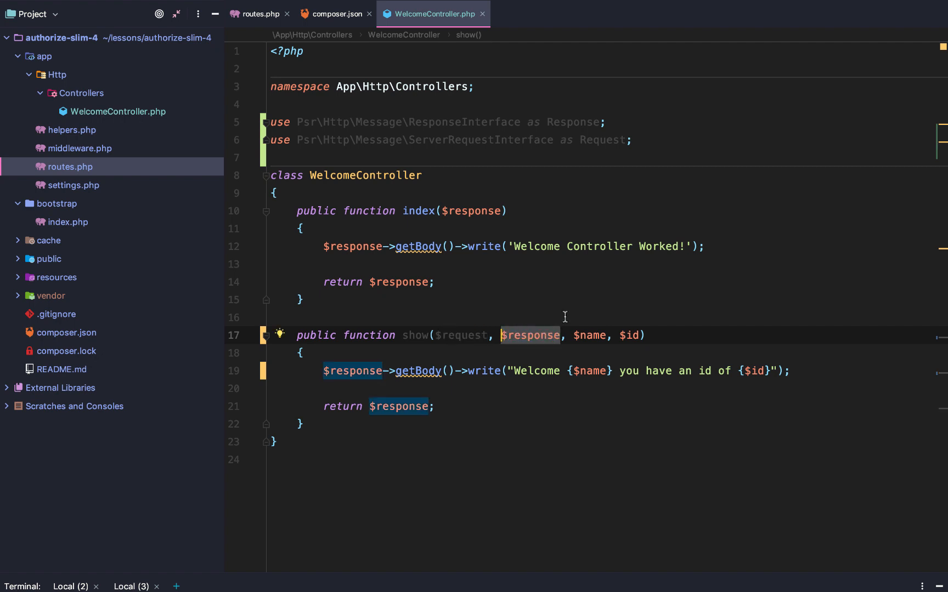
double_click(460, 335)
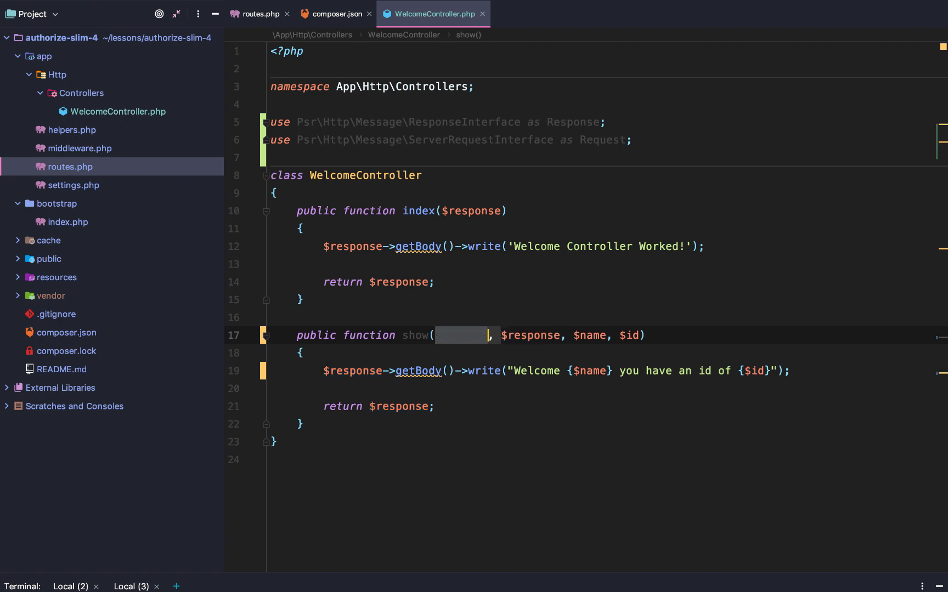
text($response)
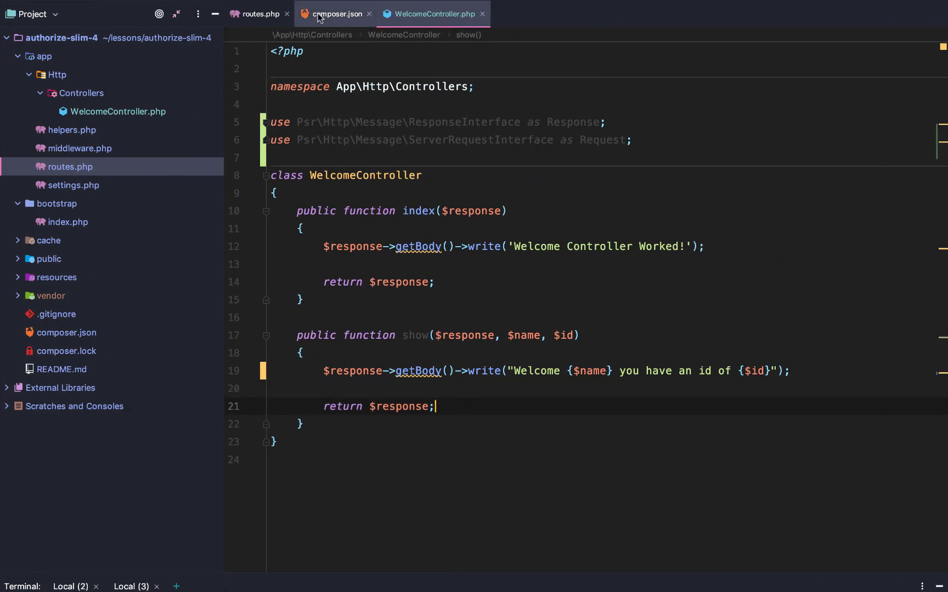
click(335, 13)
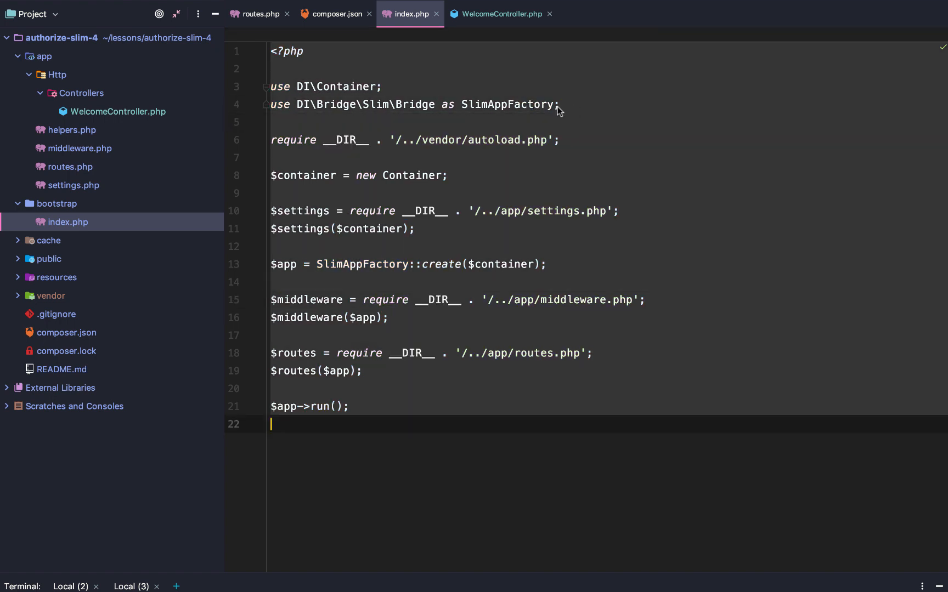
Step: Review SlimAppFactory::create in index.php and the /{name}/{id} show route in routes.php
click(404, 264)
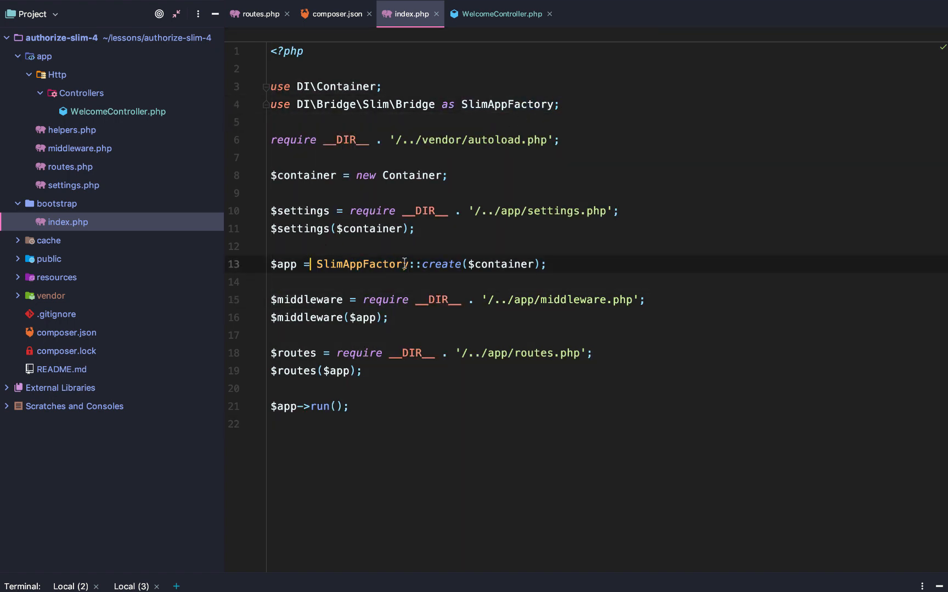
double_click(440, 264)
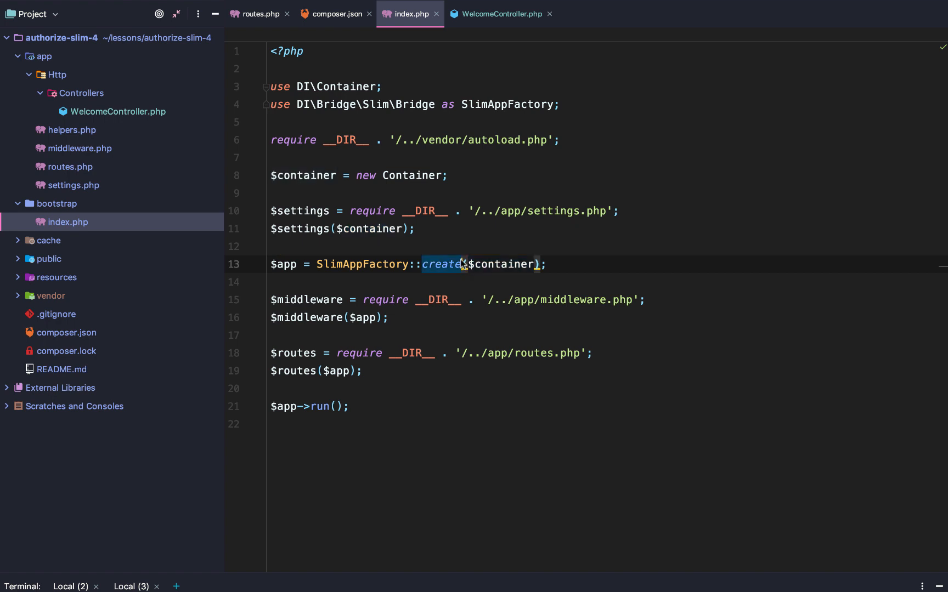
click(71, 167)
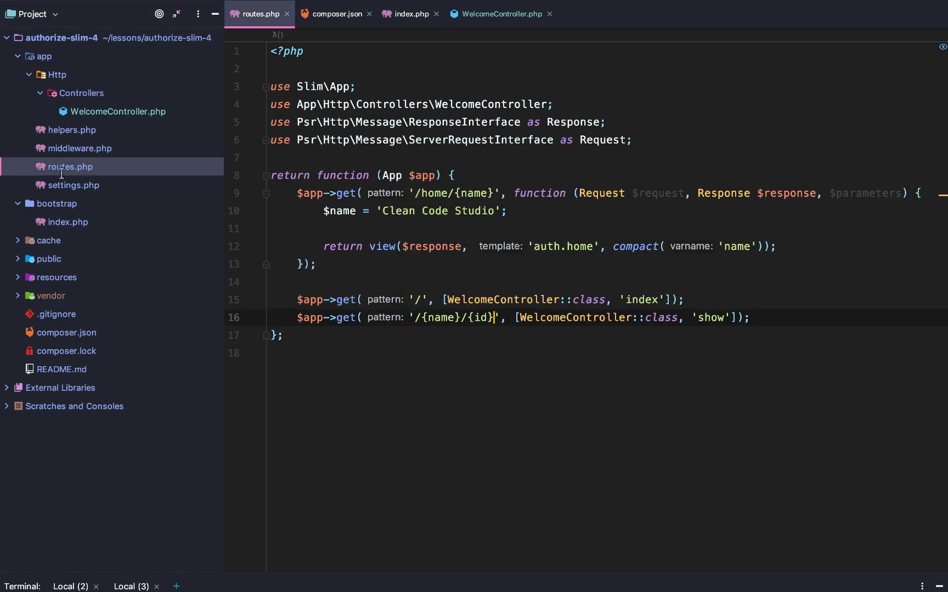
double_click(450, 317)
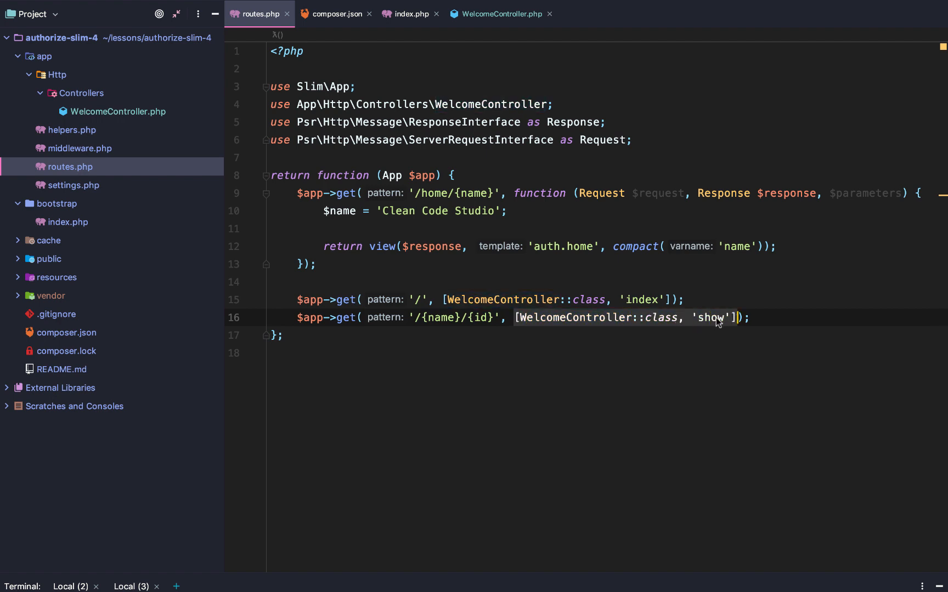
click(592, 317)
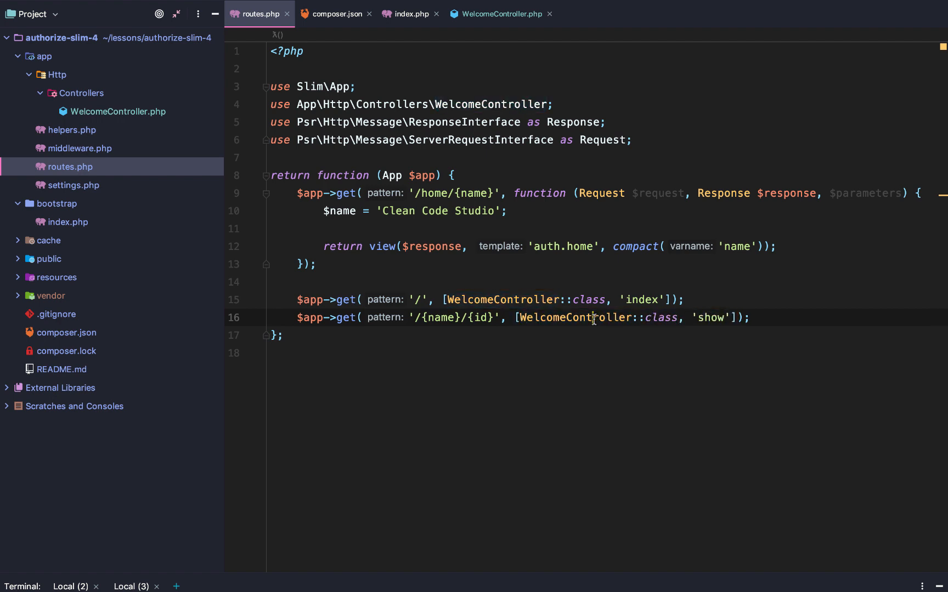
double_click(710, 317)
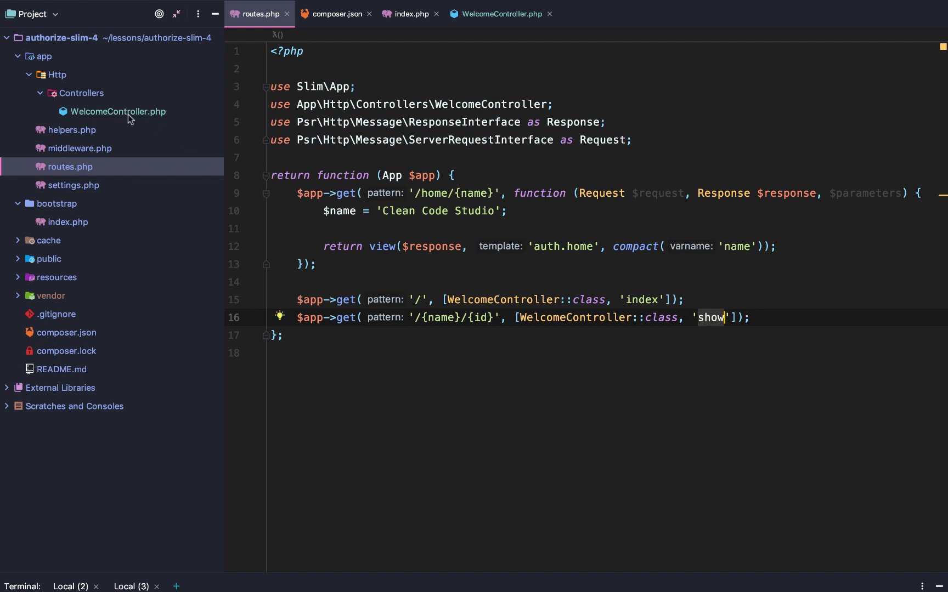
Step: In WelcomeController.php, drop the unused Request and Response imports, keeping show($response, $name, $id)
click(499, 13)
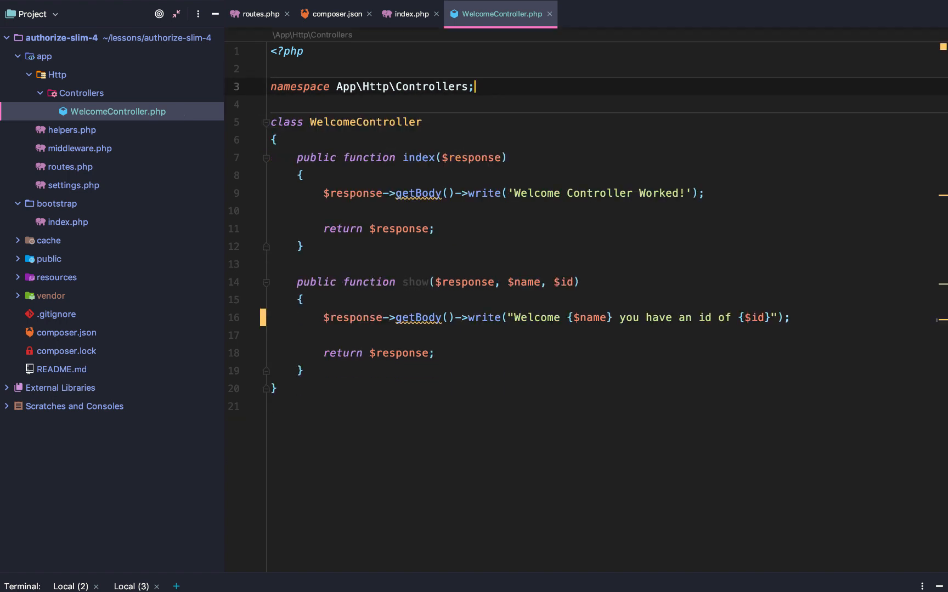
double_click(464, 281)
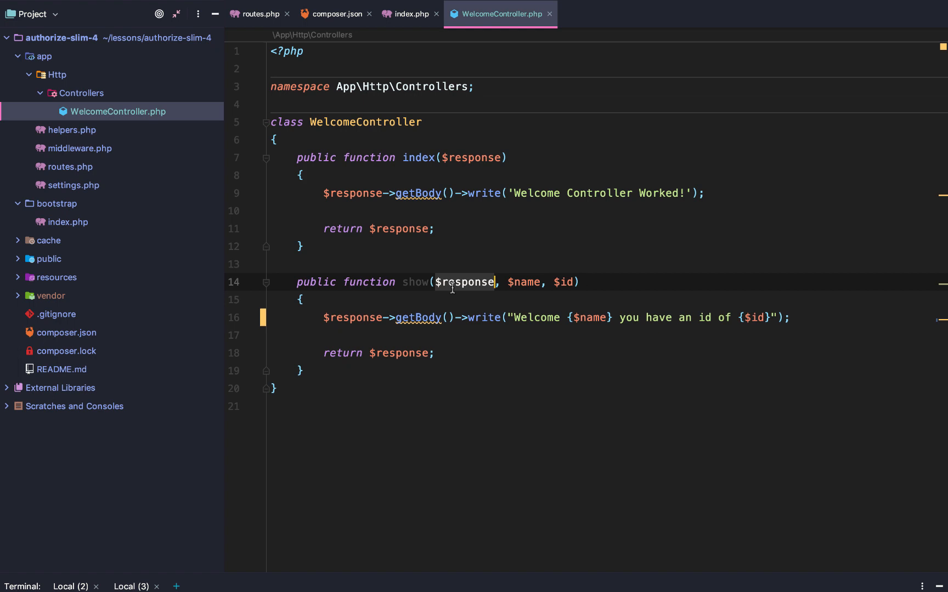
click(301, 300)
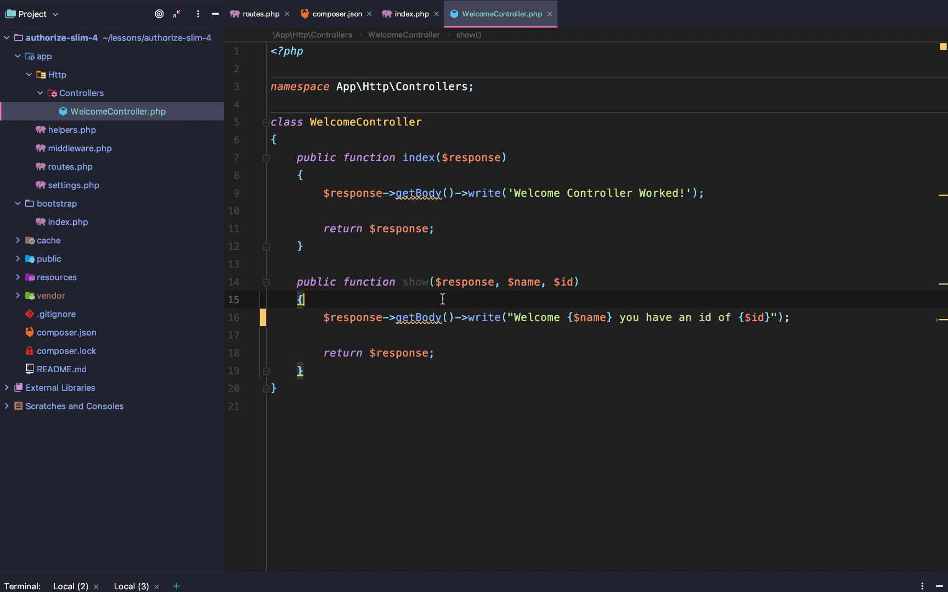
mouse_move(396, 314)
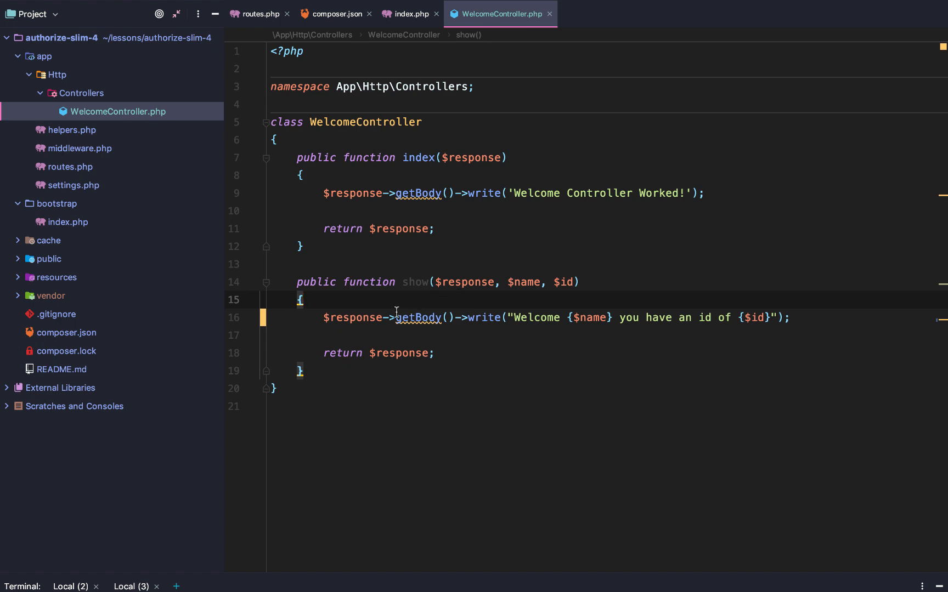